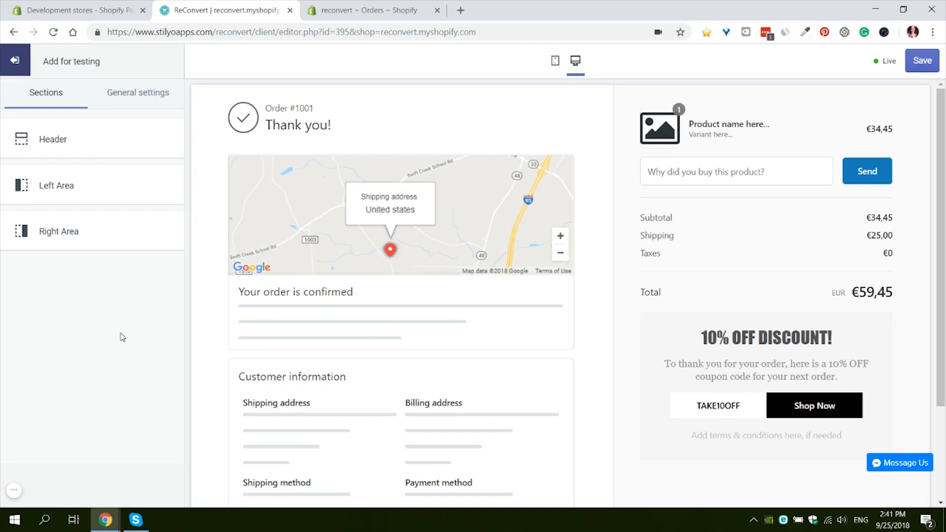
mouse_move(136, 310)
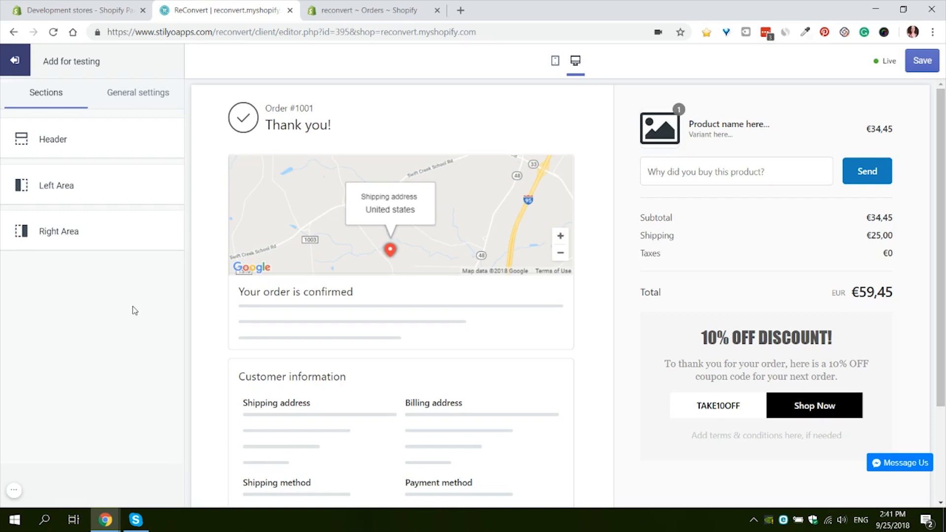
mouse_move(140, 306)
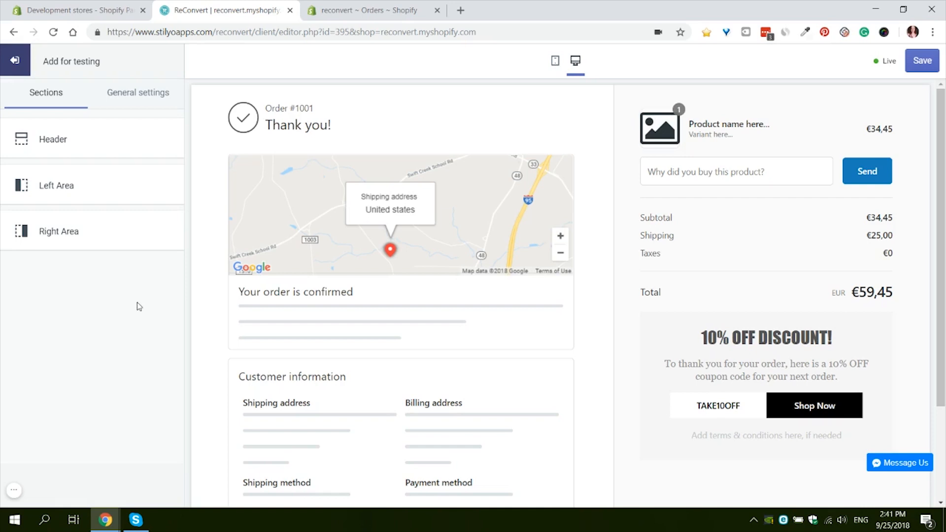
mouse_move(157, 290)
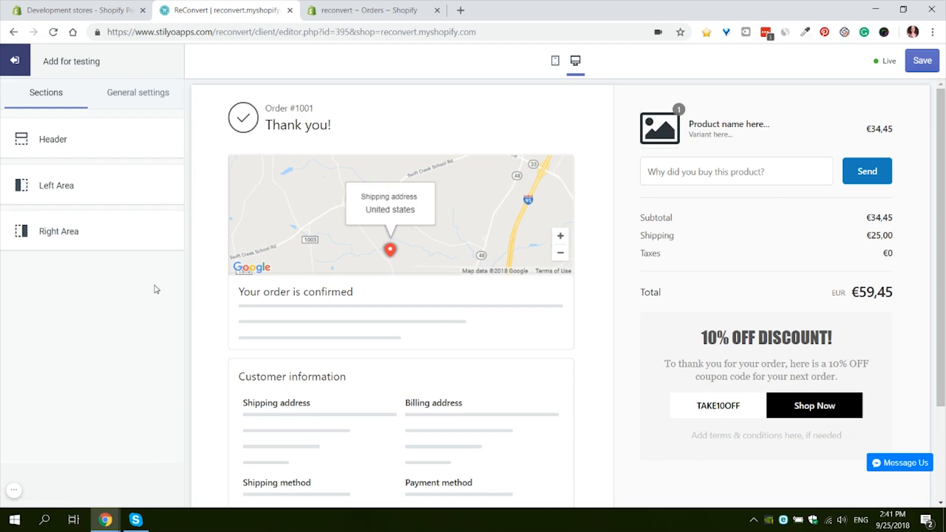
mouse_move(540, 122)
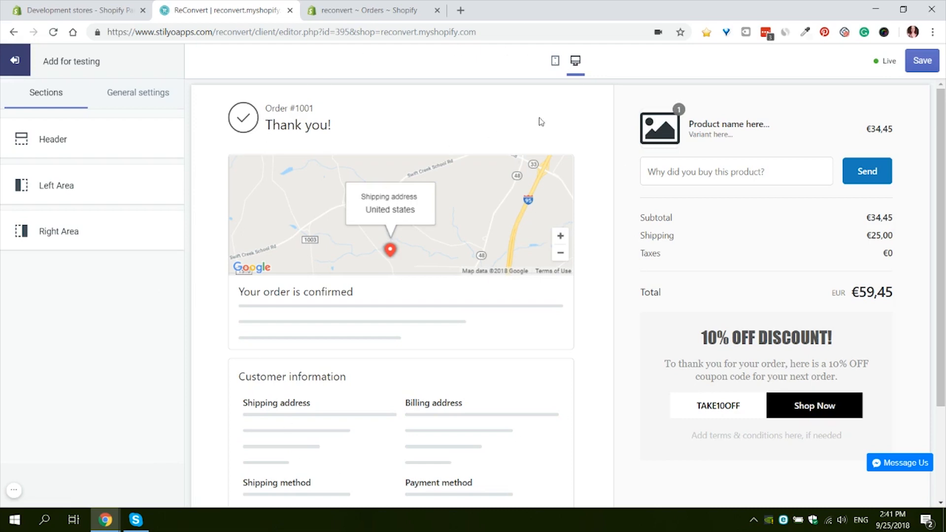
mouse_move(141, 97)
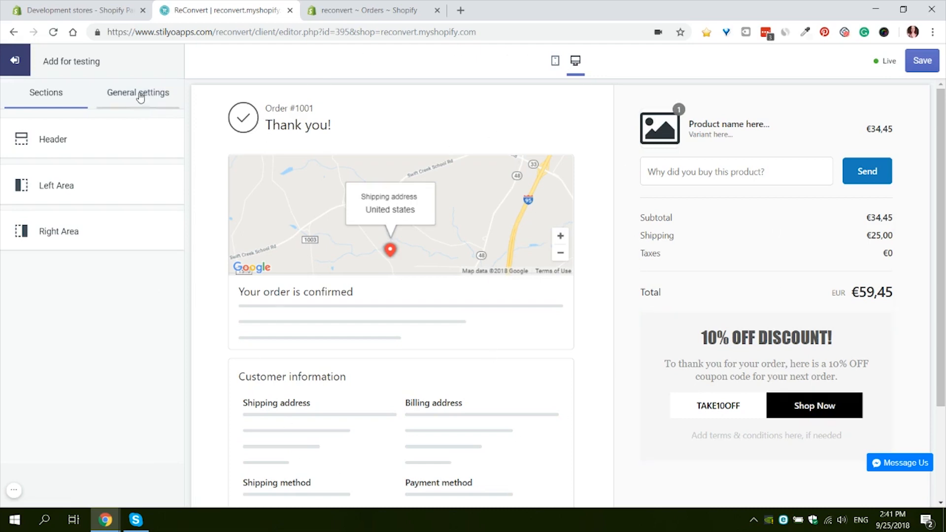
mouse_move(143, 96)
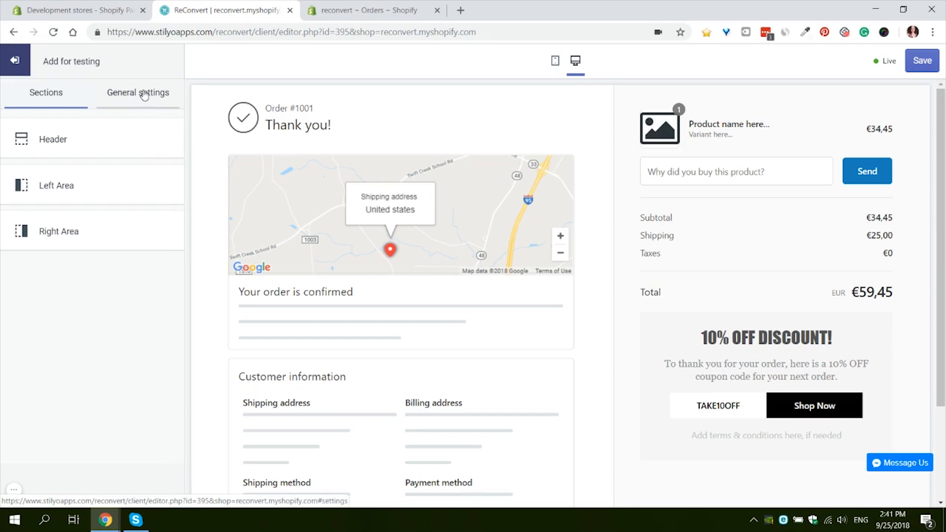
Show the General settings list with product comments and pop-up with timer
click(138, 93)
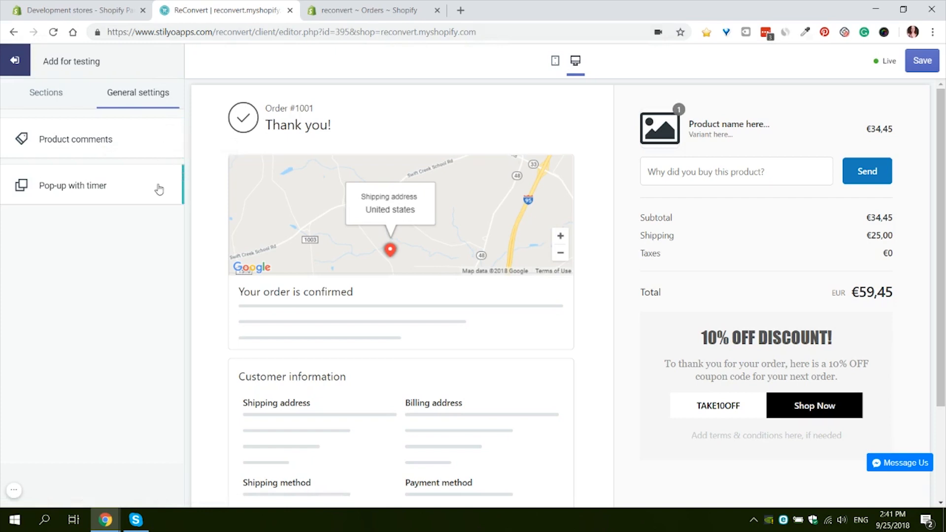
Open the Pop-up with timer settings and preview the default black countdown pop-up
click(73, 185)
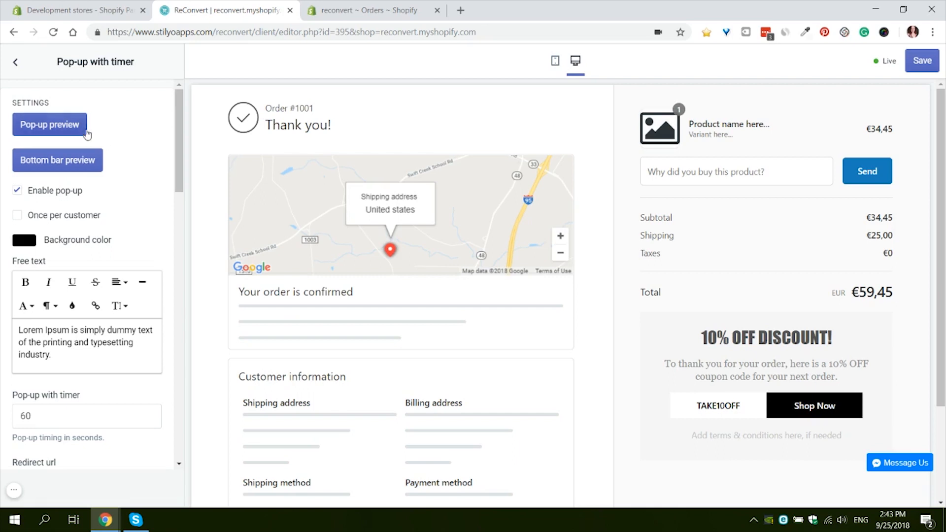
mouse_move(60, 129)
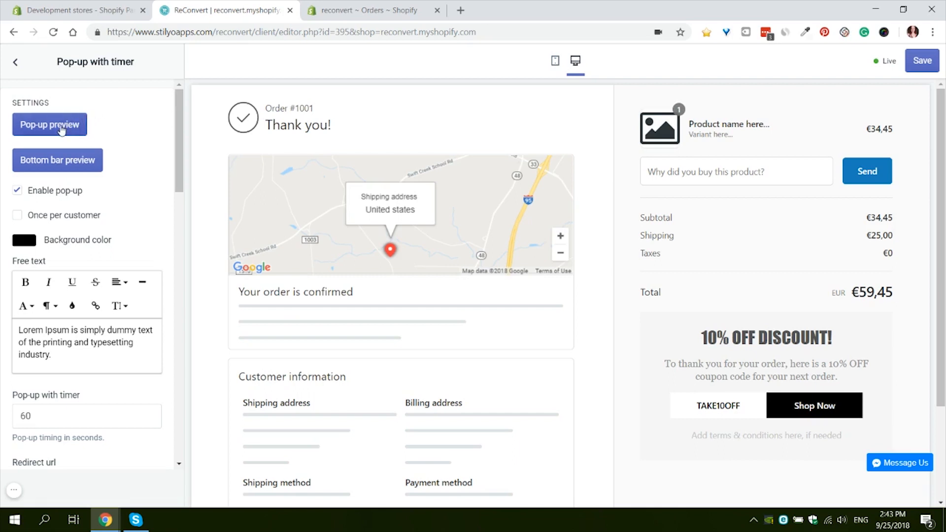
click(49, 124)
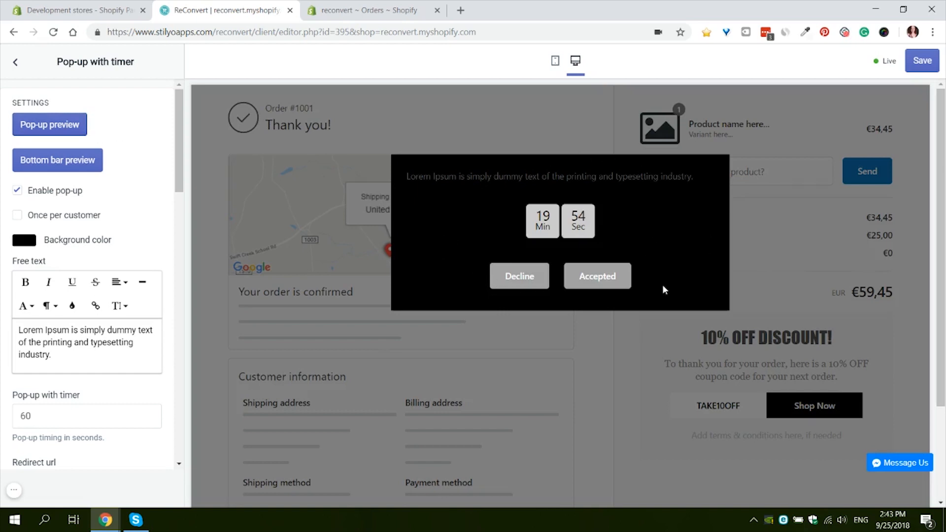
mouse_move(609, 165)
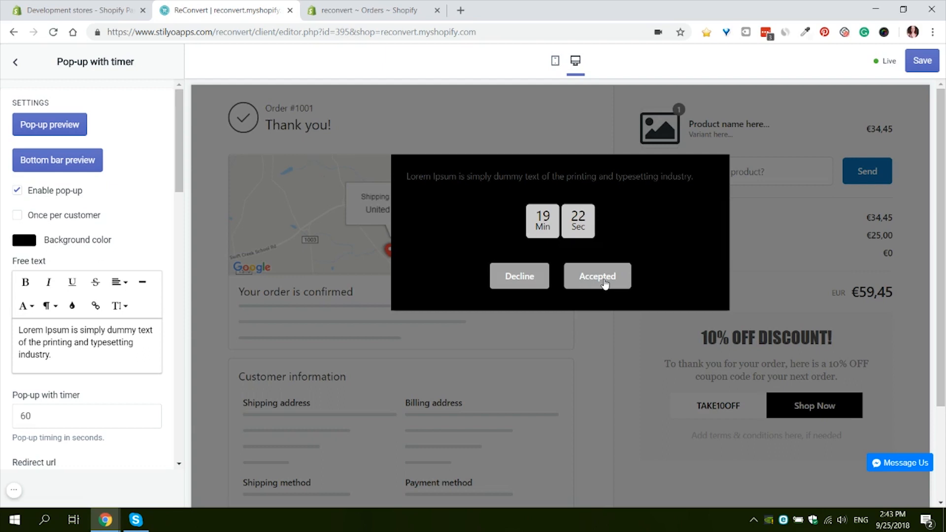
mouse_move(517, 348)
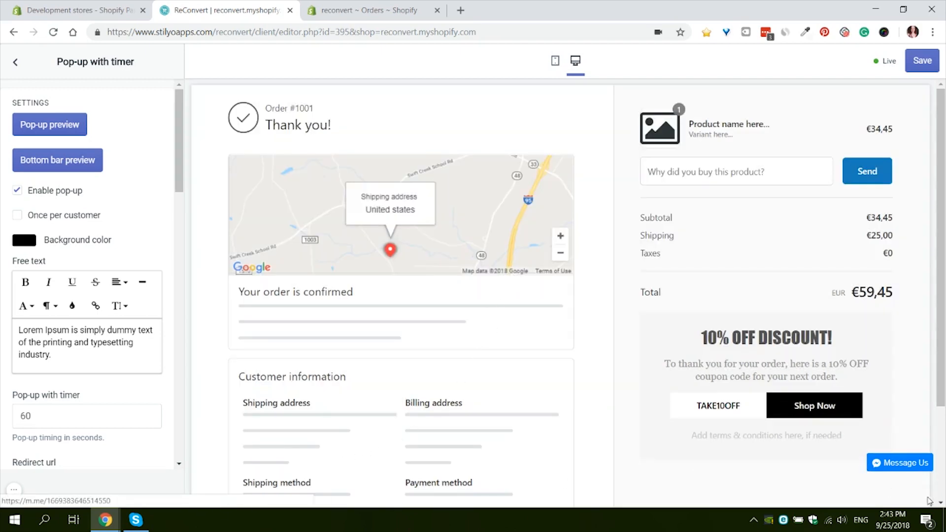
mouse_move(129, 203)
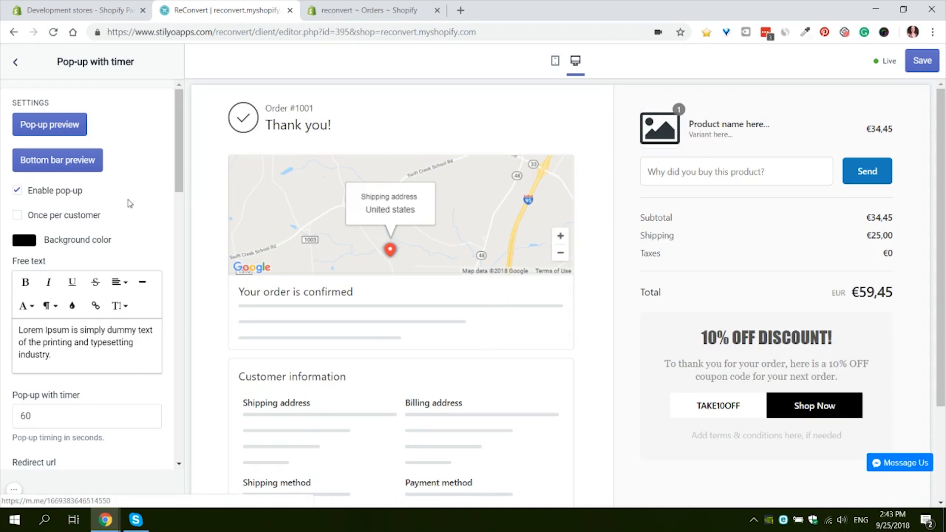
mouse_move(69, 175)
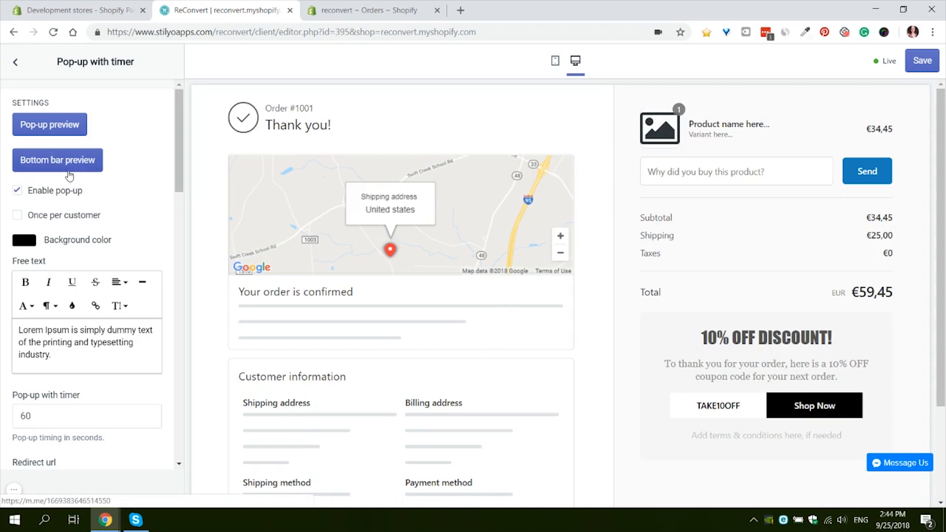
scroll(down, 3)
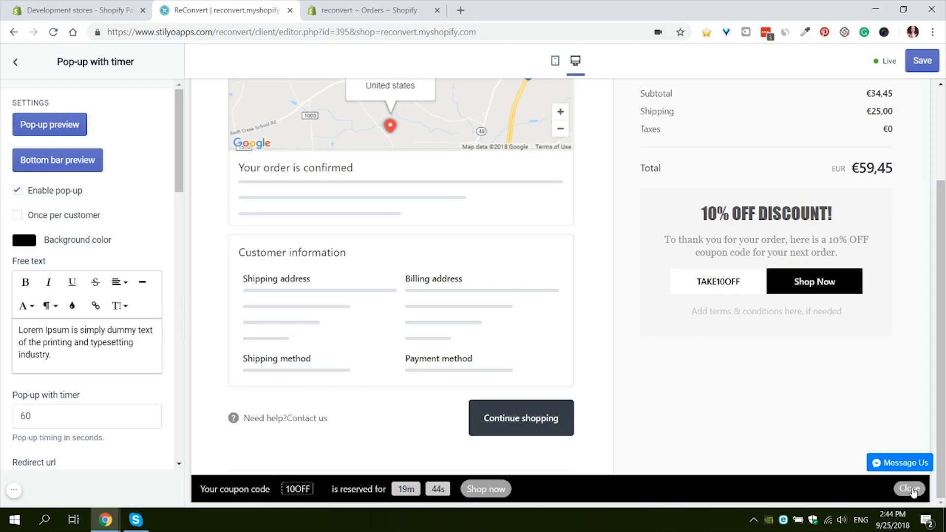
click(909, 488)
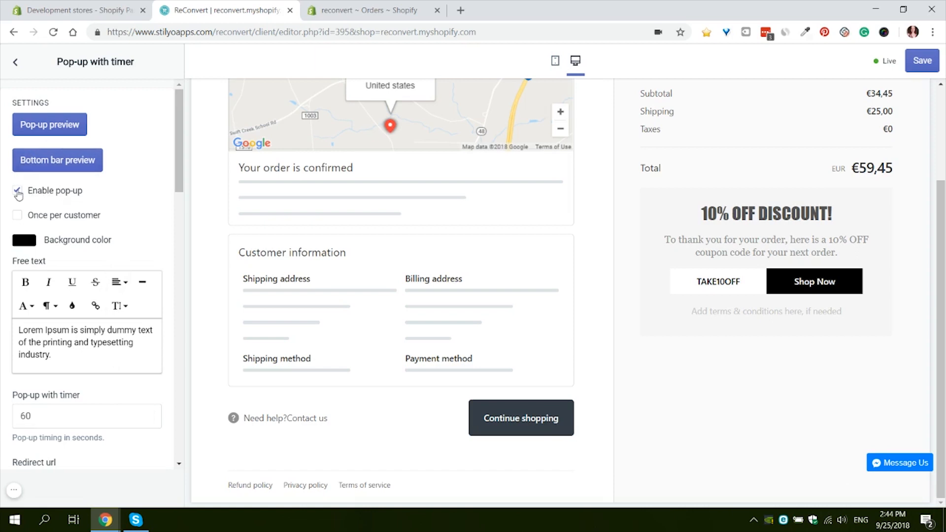
click(17, 191)
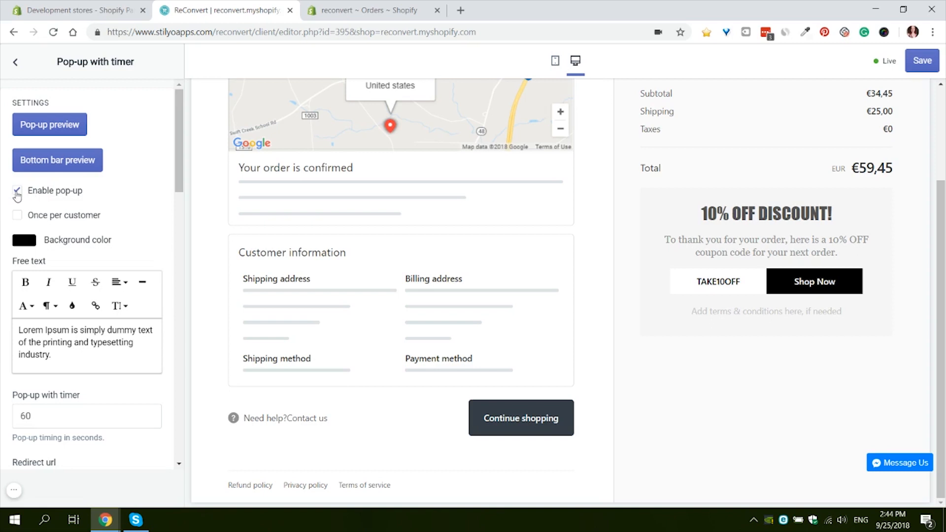
click(18, 191)
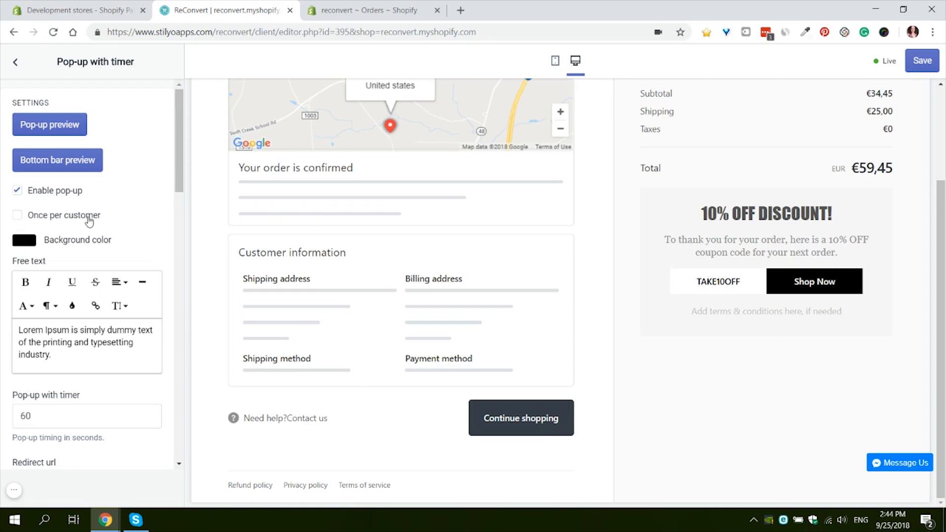
mouse_move(101, 221)
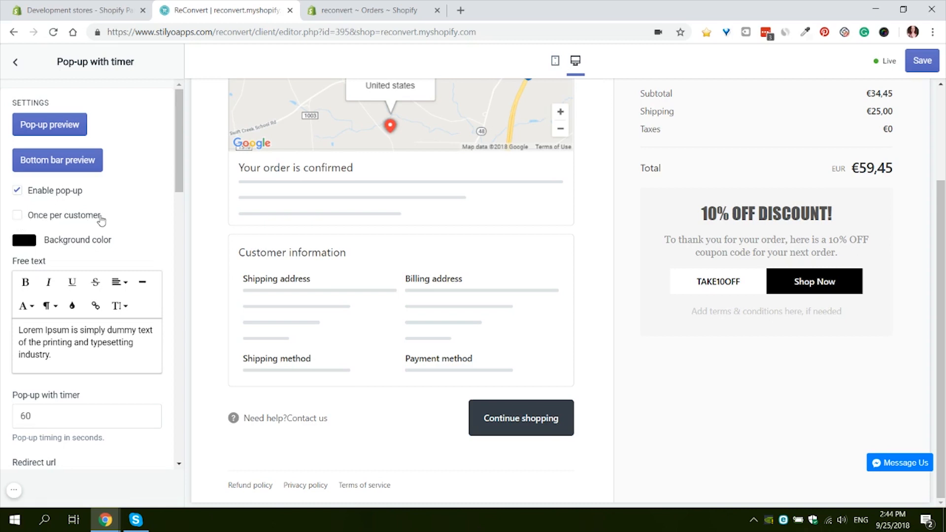
mouse_move(127, 216)
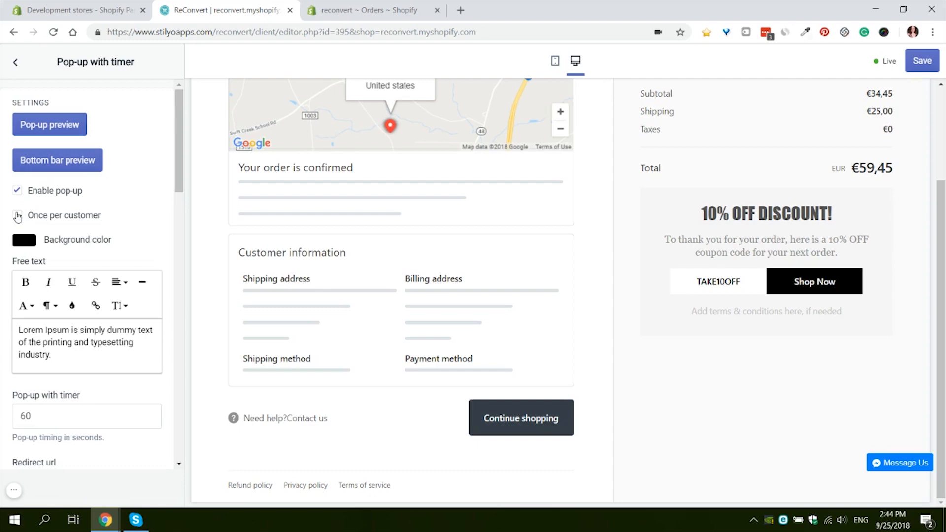
click(17, 215)
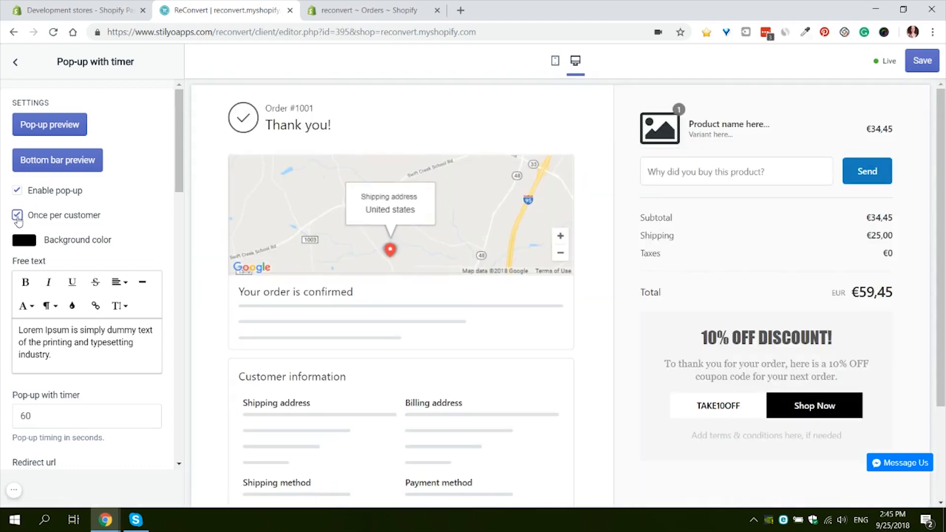
click(18, 214)
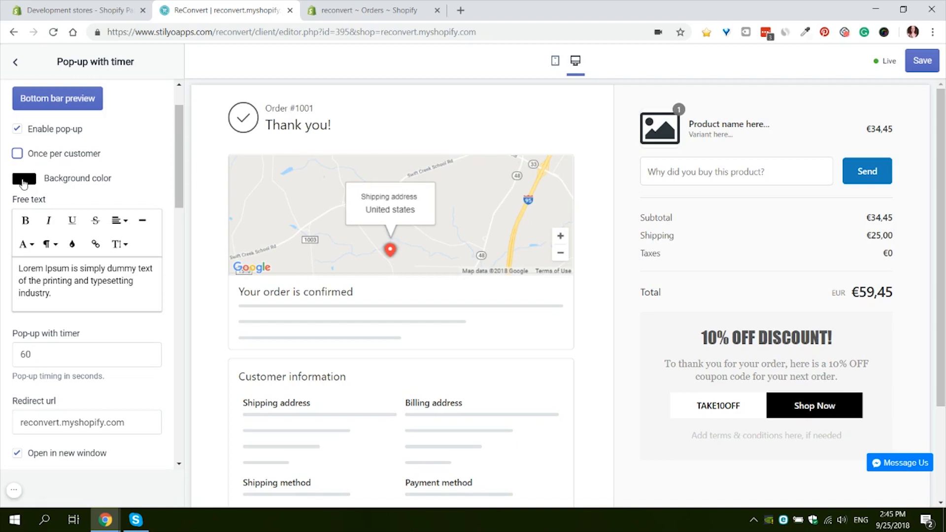
Set a light red pop-up background and make the 20%-off message centred and bold
click(23, 179)
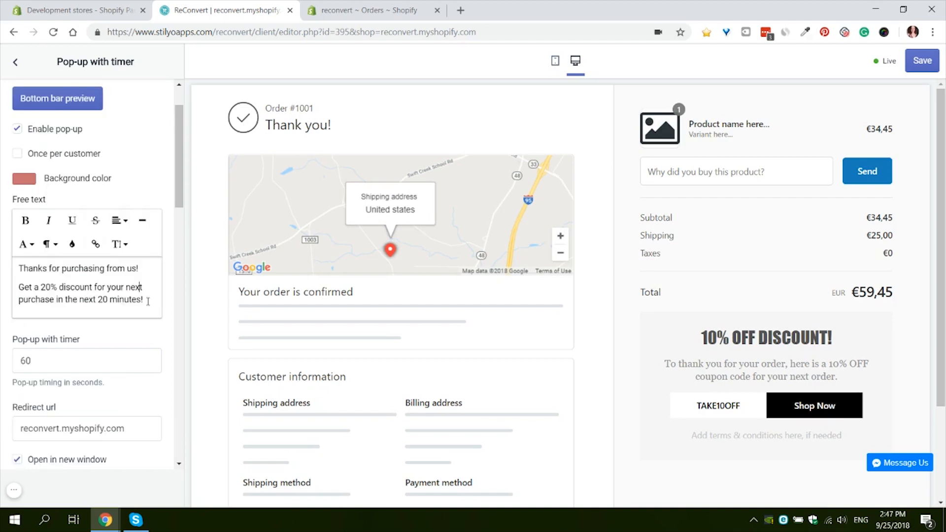
drag(59, 286, 145, 299)
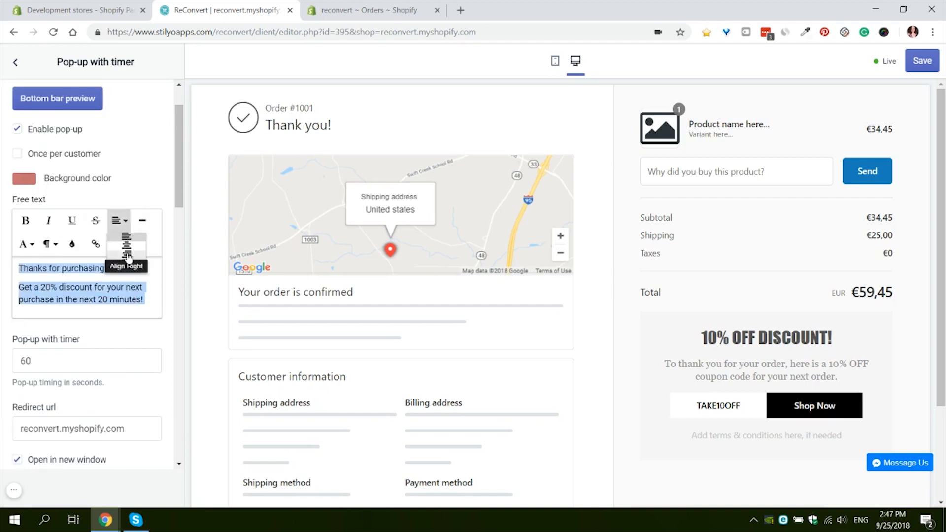
click(117, 244)
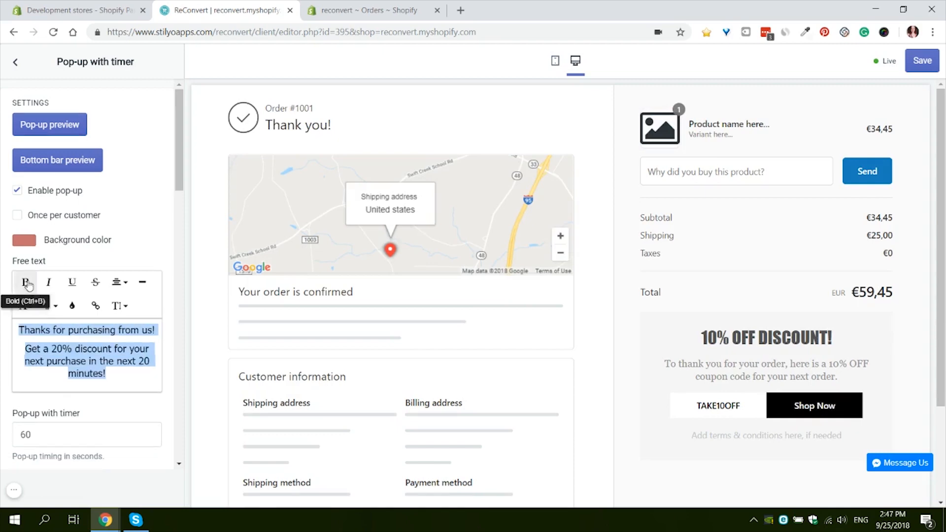
click(26, 282)
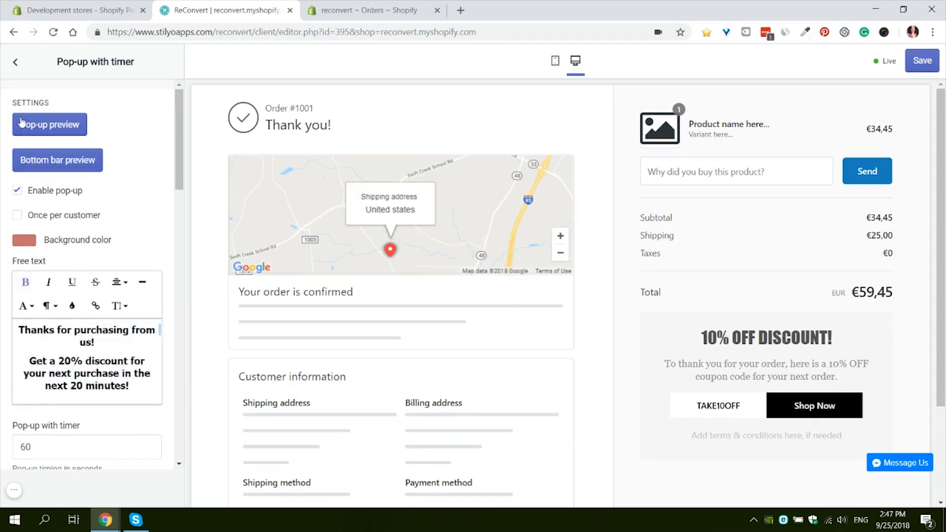
Preview the reddish pop-up showing the 20% discount message and countdown
click(49, 124)
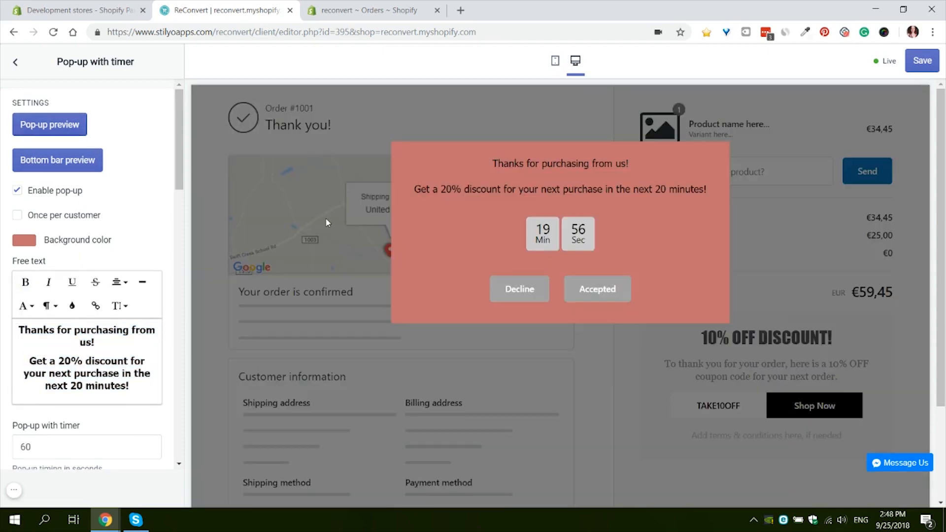
mouse_move(337, 217)
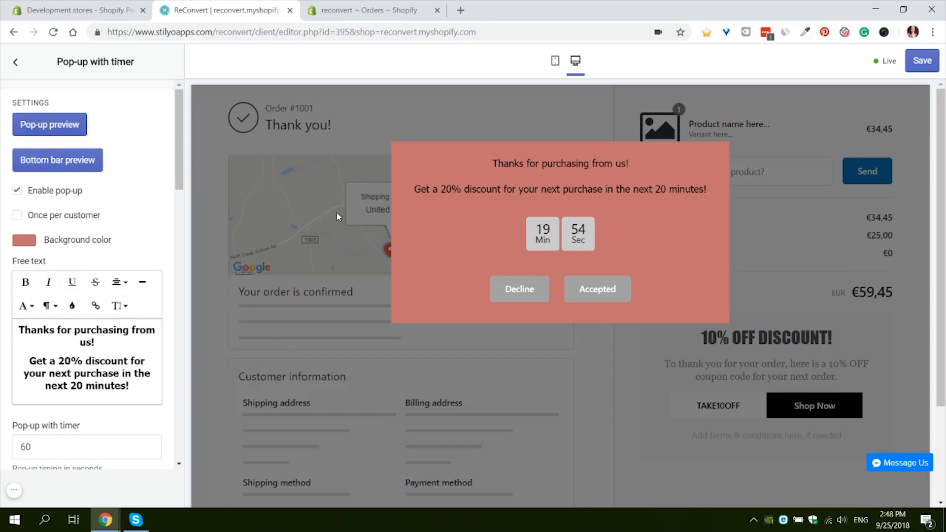
mouse_move(535, 214)
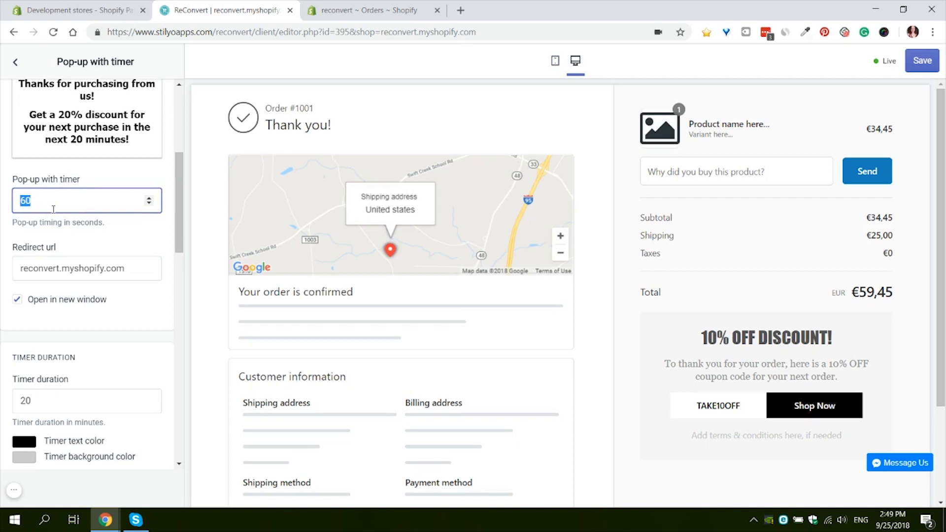
Change the pop-up delay from 60 to 1 second, keeping the store's redirect URL
text(1)
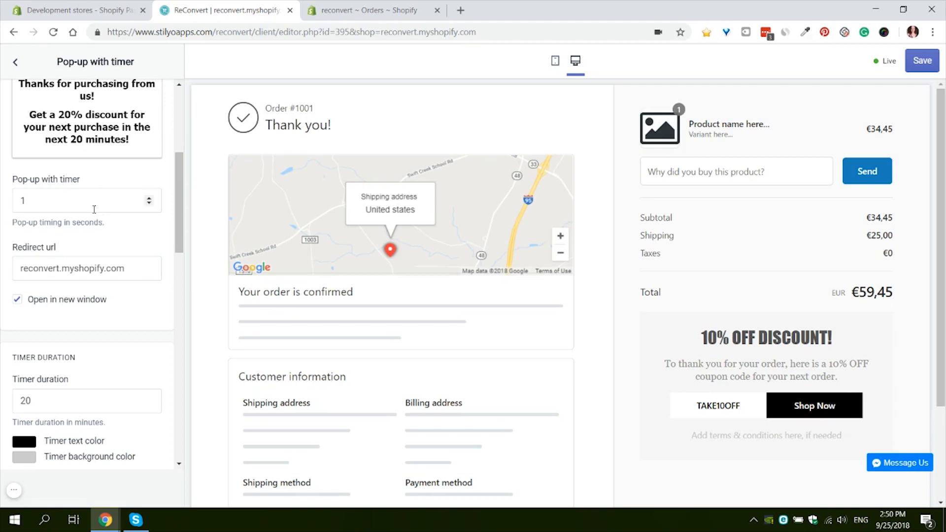
scroll(down, 3)
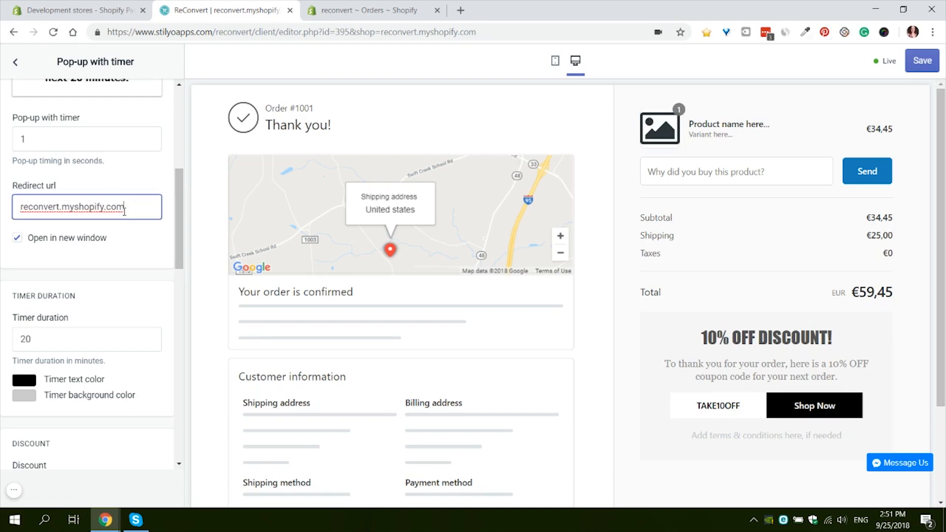
scroll(down, 3)
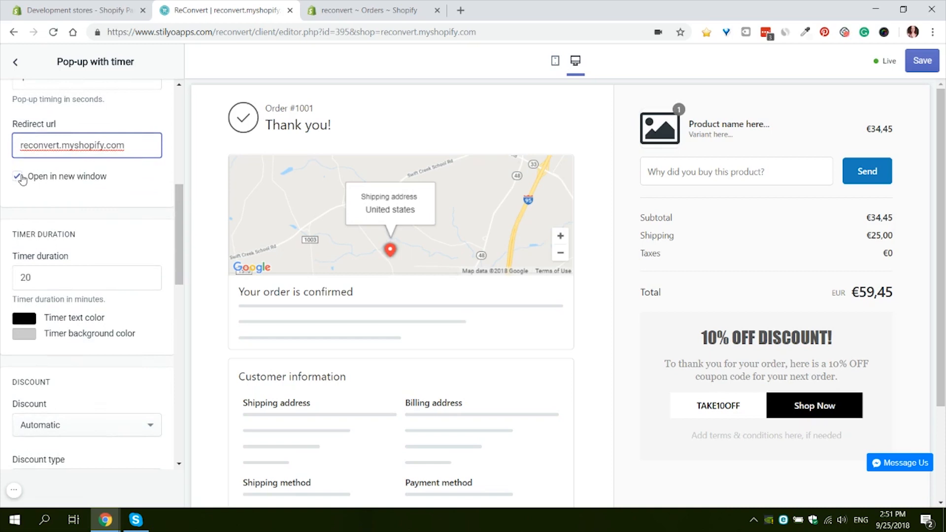
click(18, 176)
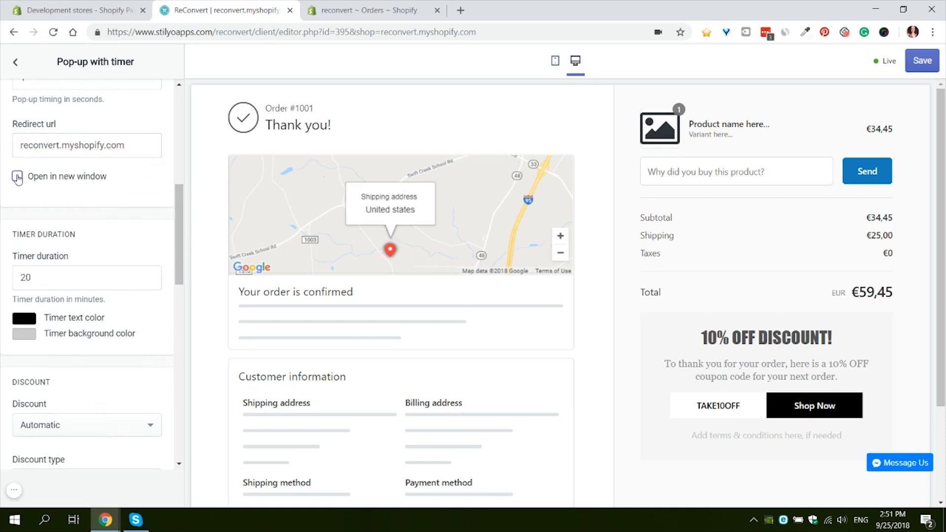
click(17, 176)
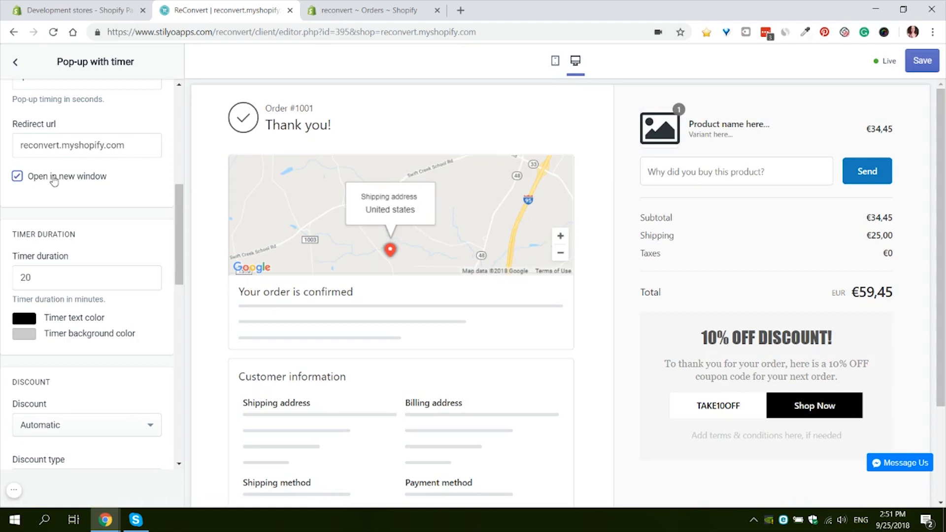
mouse_move(53, 186)
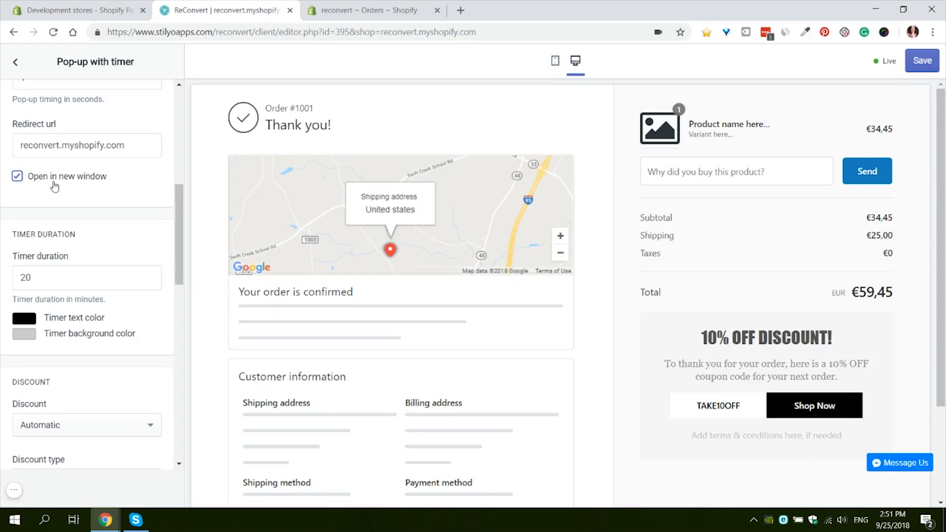
mouse_move(45, 211)
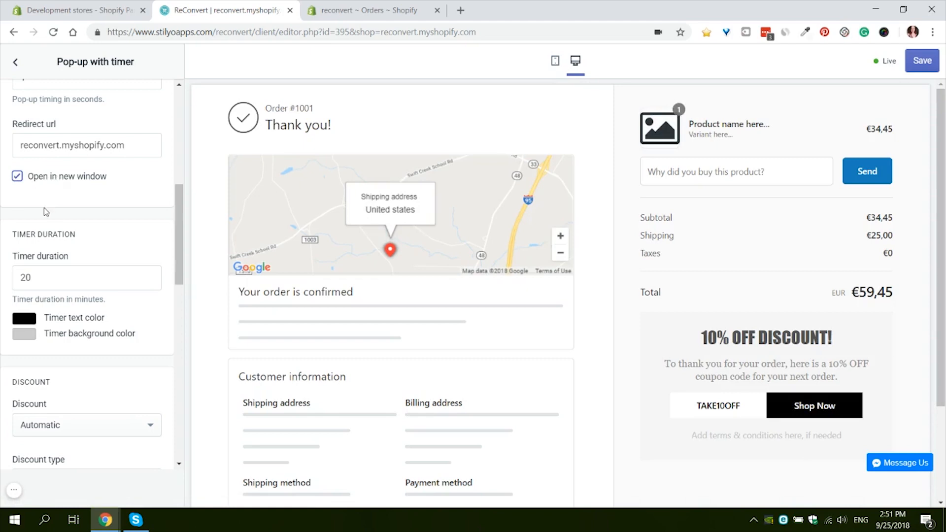
scroll(down, 3)
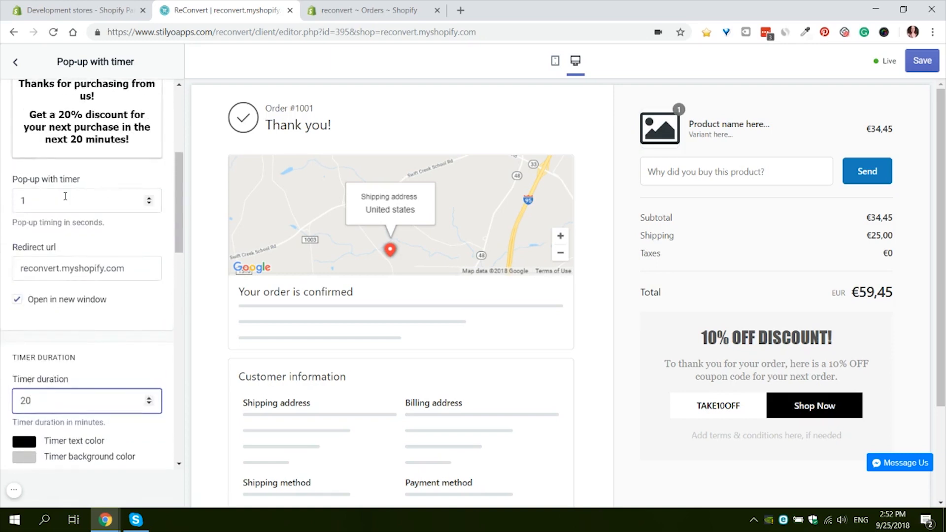
scroll(down, 3)
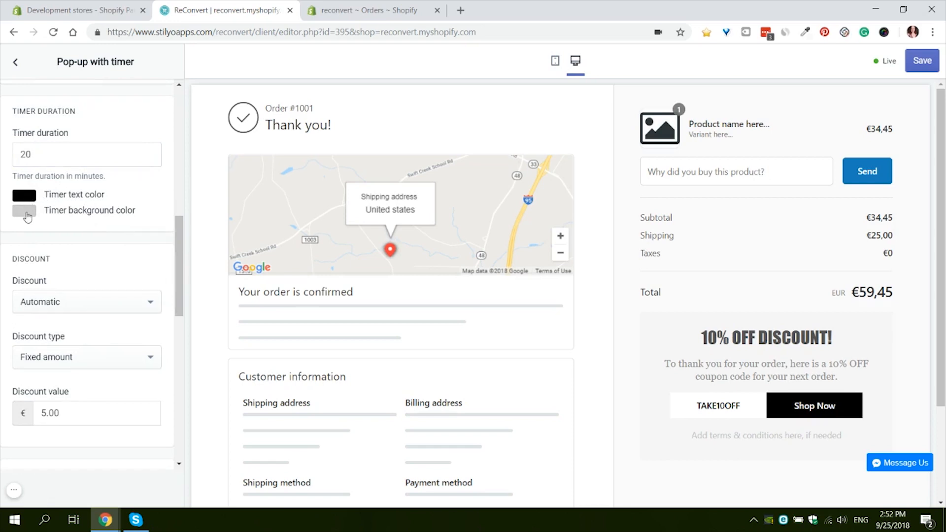
click(23, 210)
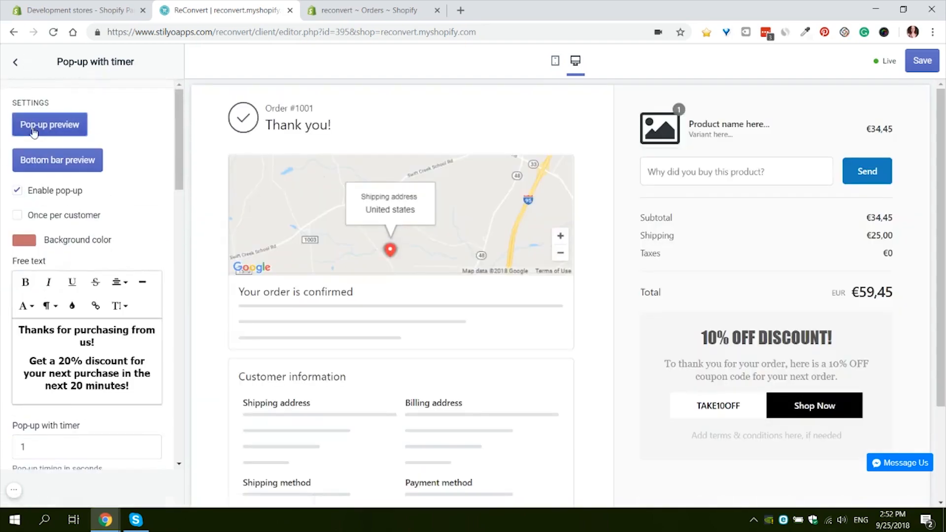
click(49, 125)
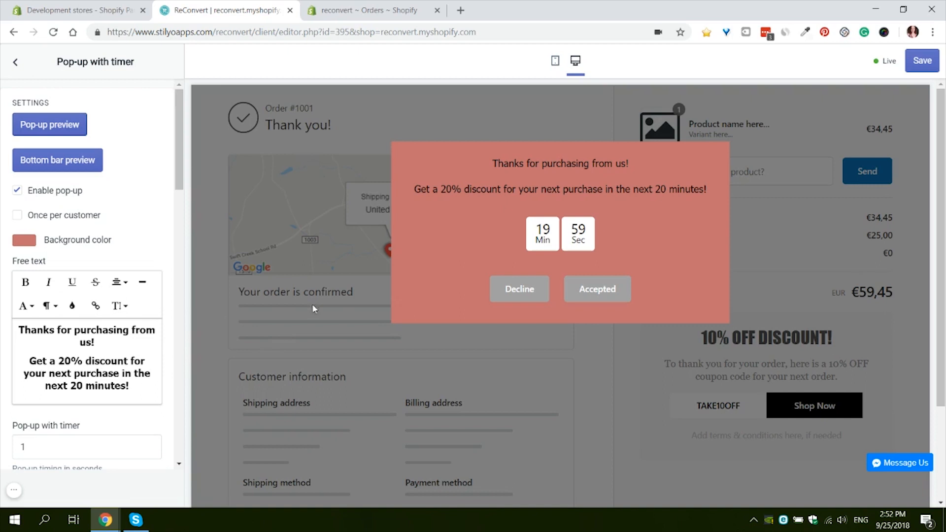
mouse_move(588, 256)
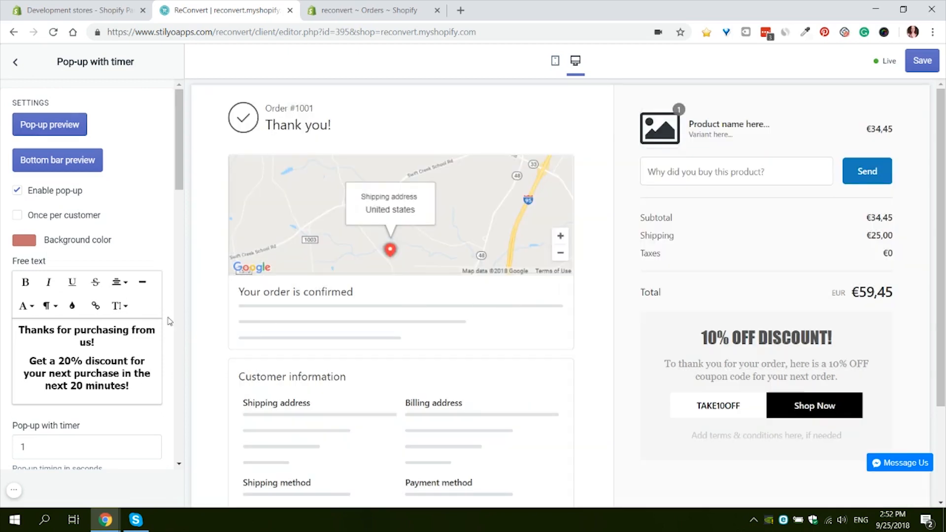
Try a pre-made code, then settle on an Automatic discount of type Percentage
scroll(down, 3)
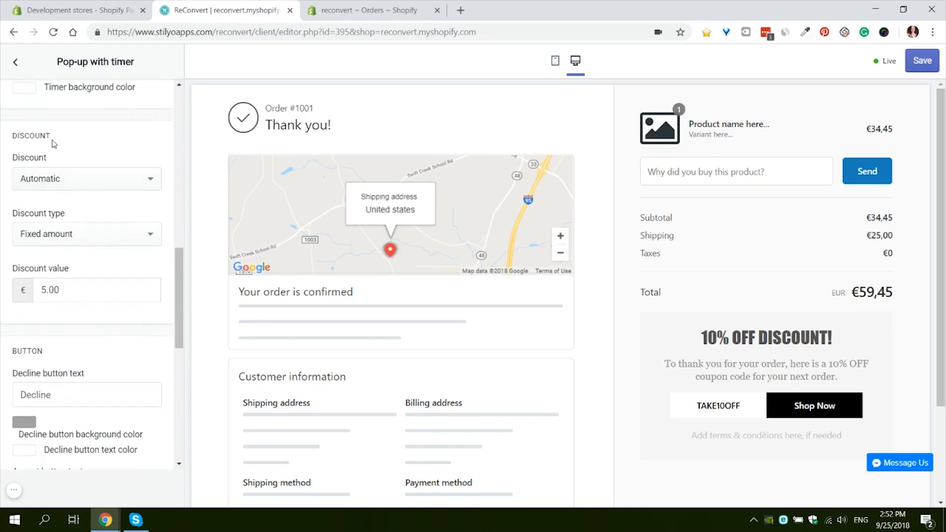
mouse_move(64, 137)
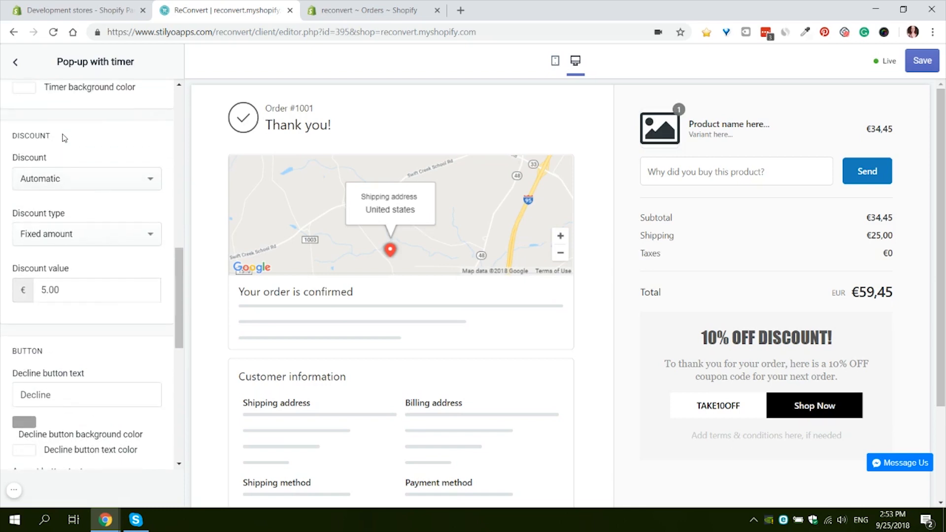
click(86, 178)
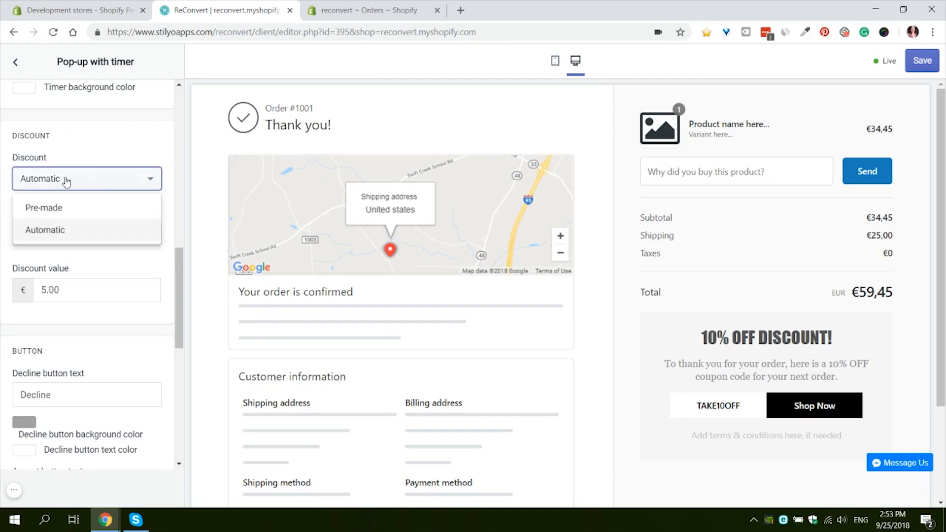
mouse_move(43, 208)
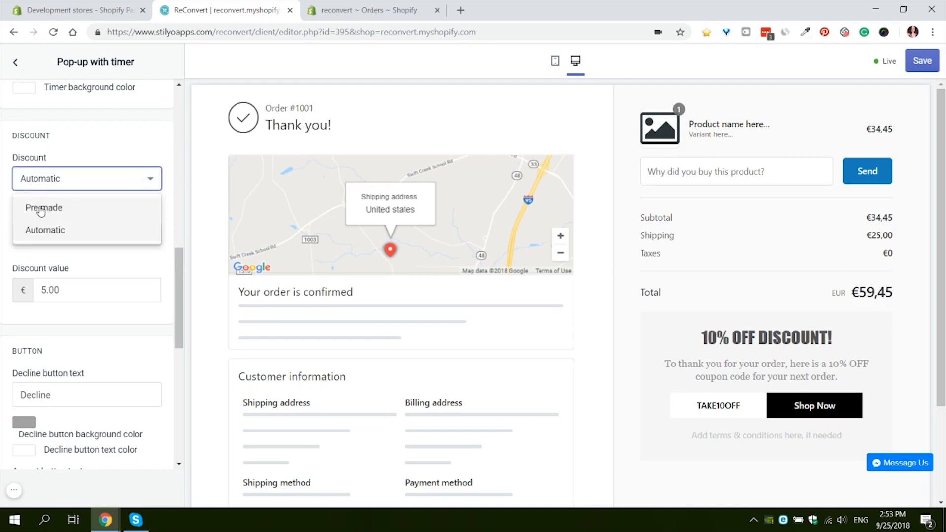
mouse_move(55, 220)
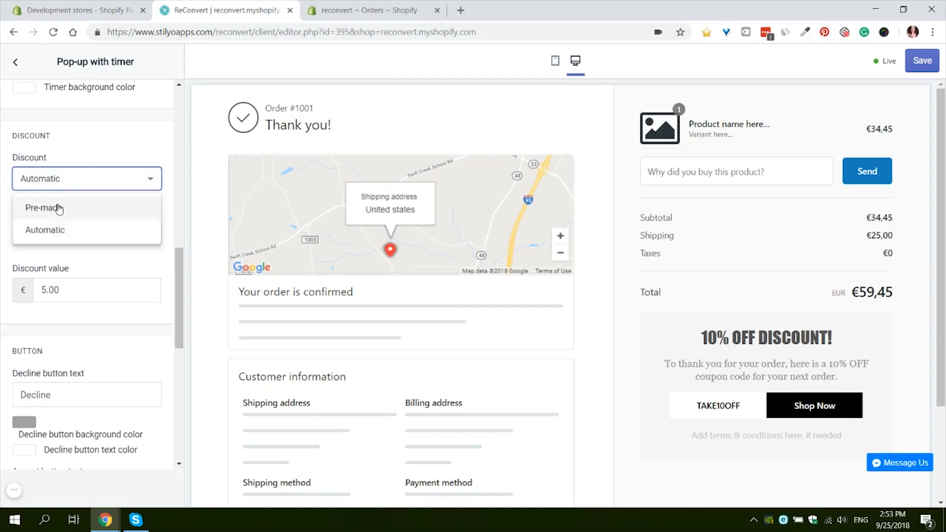
click(44, 208)
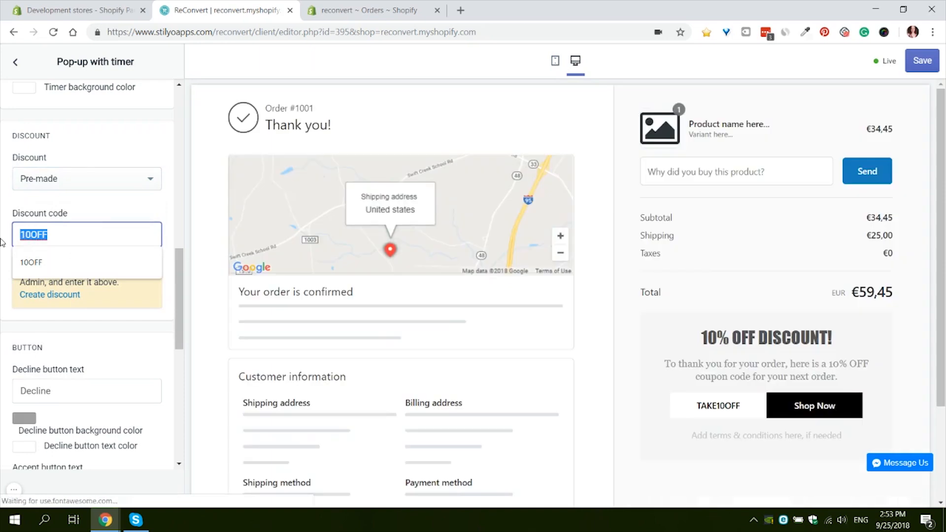
click(87, 179)
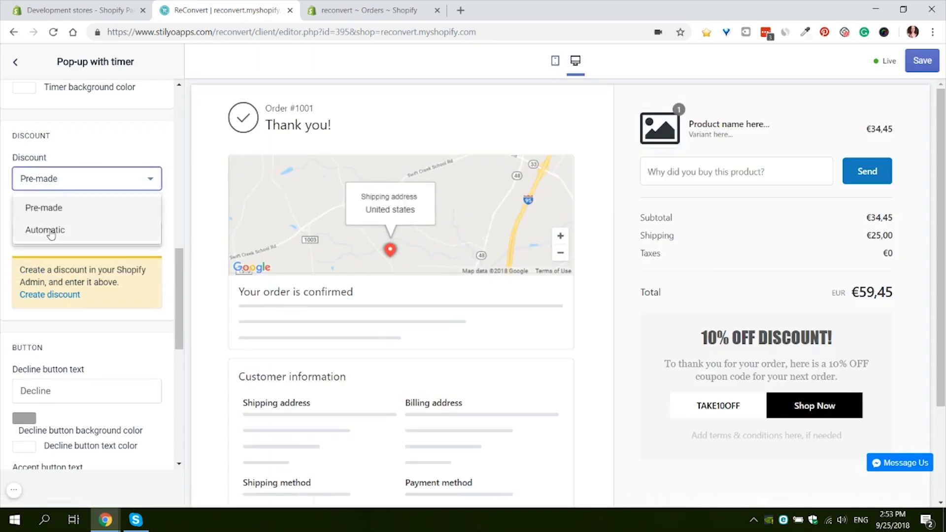
click(45, 230)
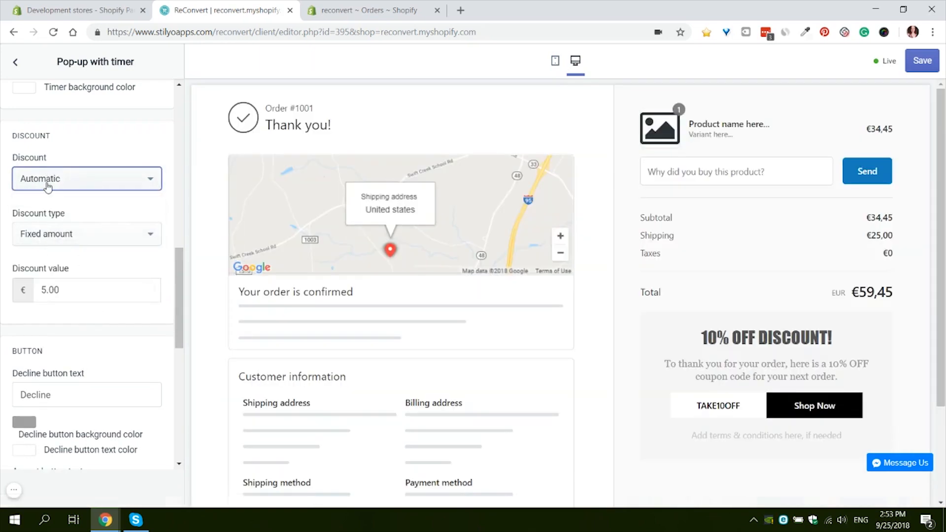
mouse_move(48, 185)
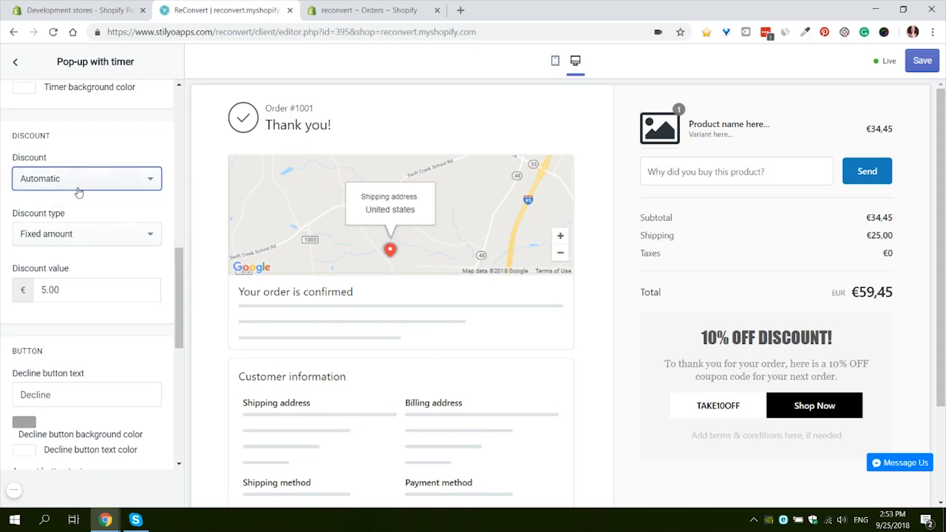
mouse_move(159, 218)
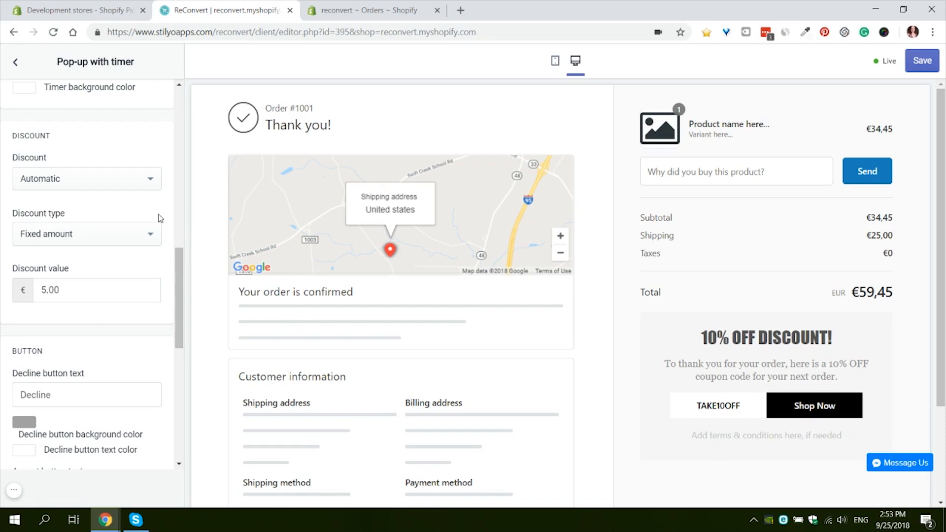
click(87, 234)
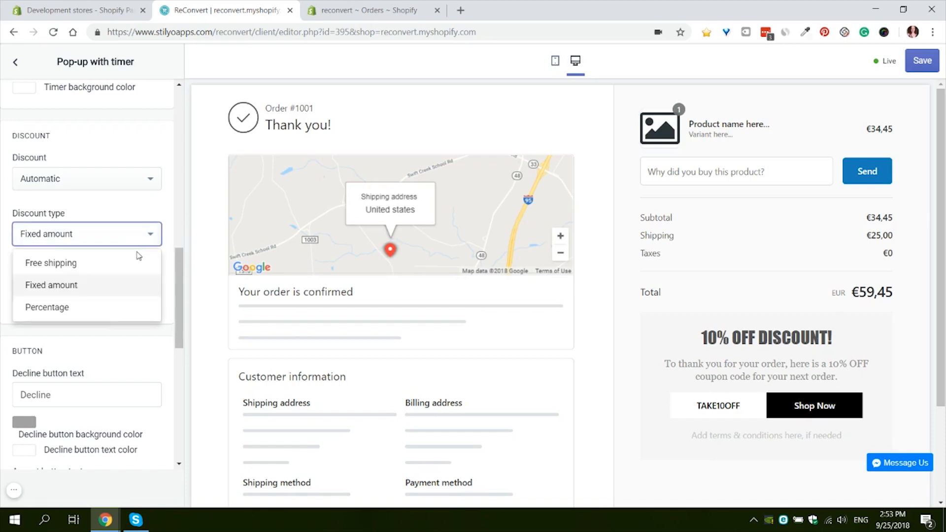
mouse_move(88, 288)
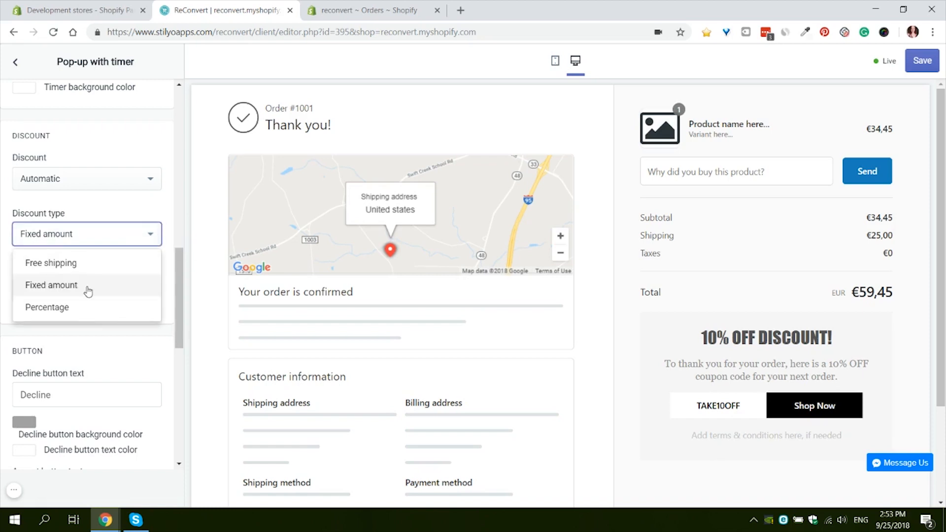
mouse_move(93, 311)
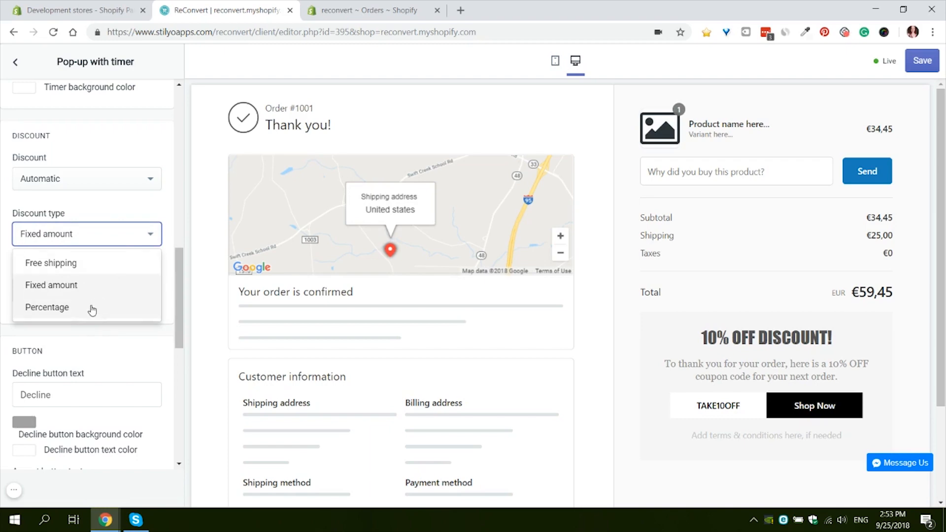
click(47, 307)
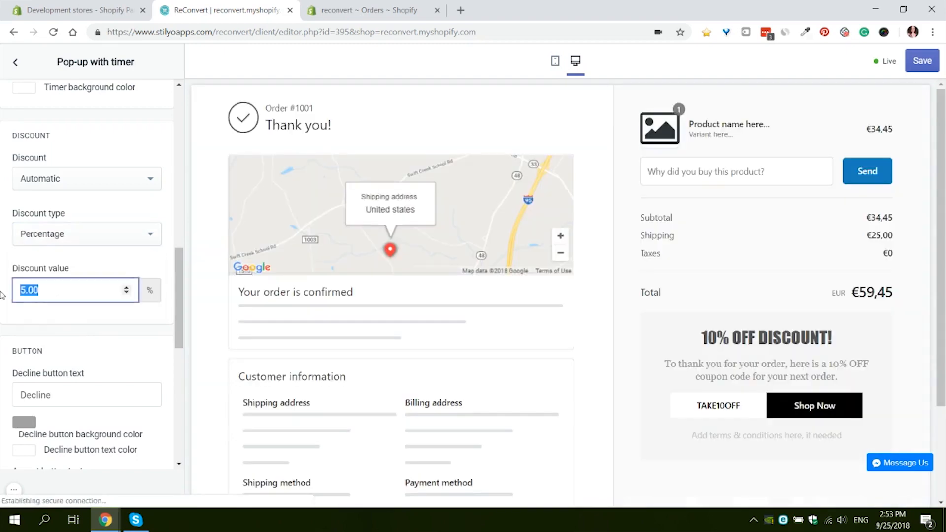
Enter 20 as the percentage discount value
text(20)
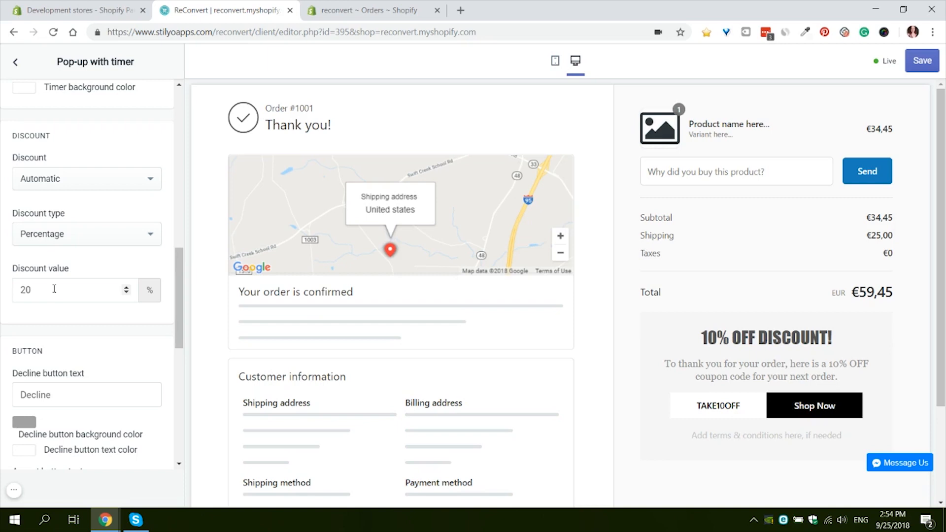
scroll(down, 3)
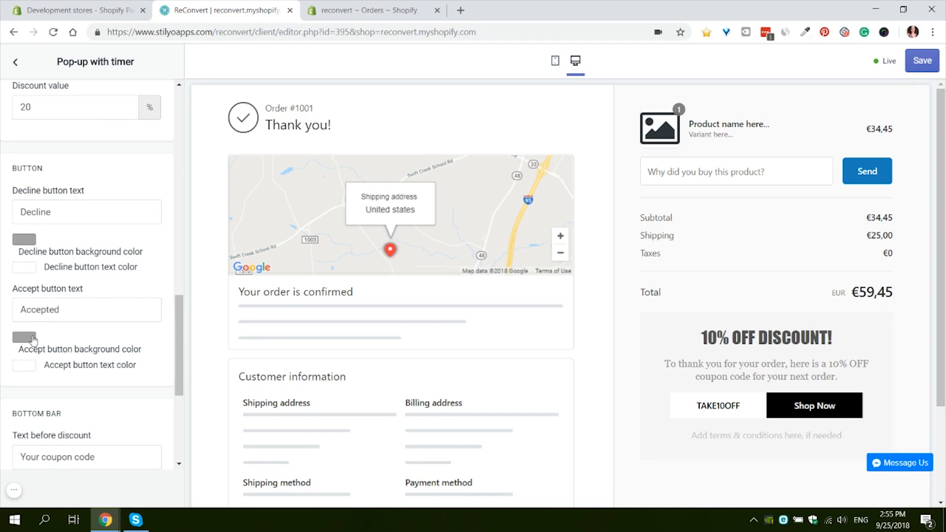
Label buttons 'No thanks' in black text and 'Shop now' on a black background
scroll(down, 3)
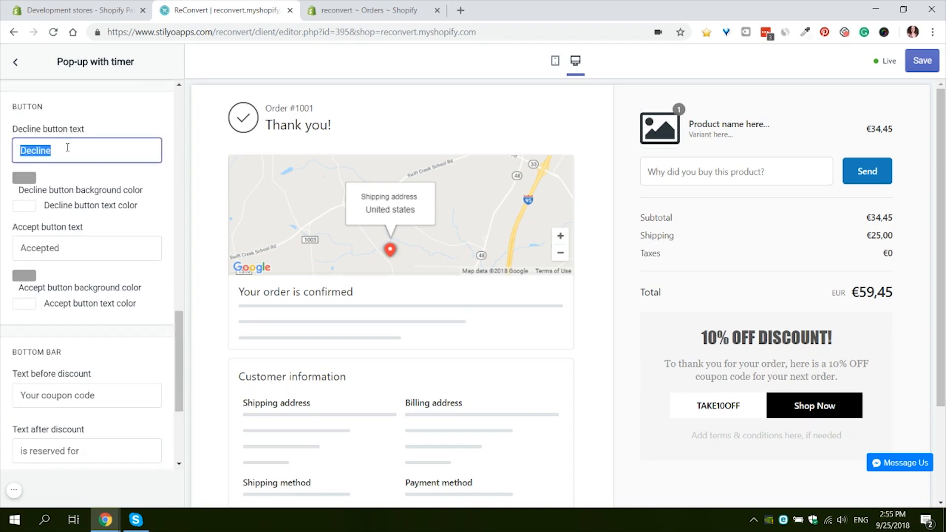
text(No thanks)
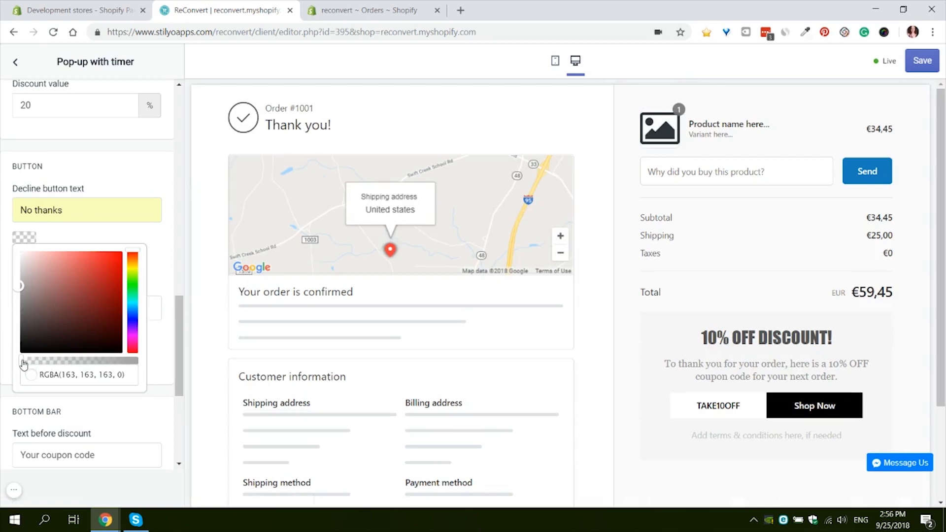
mouse_move(58, 254)
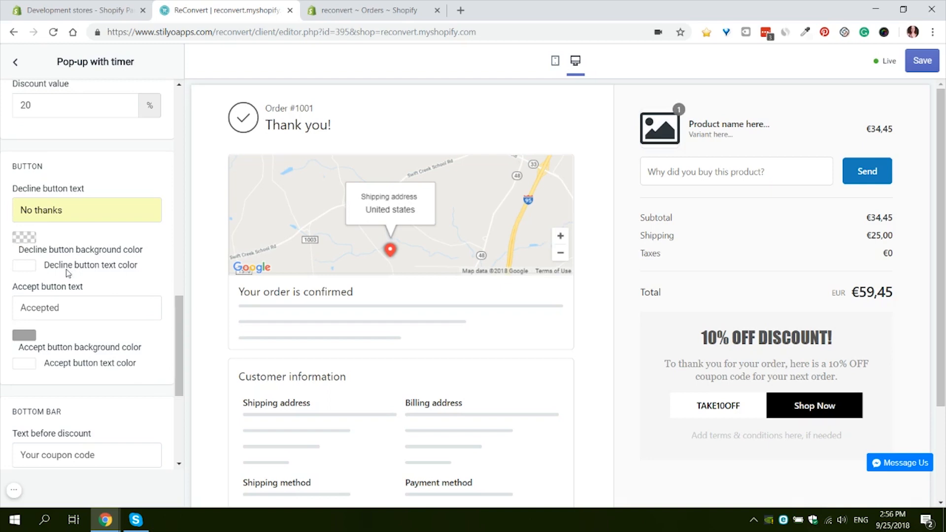
mouse_move(64, 252)
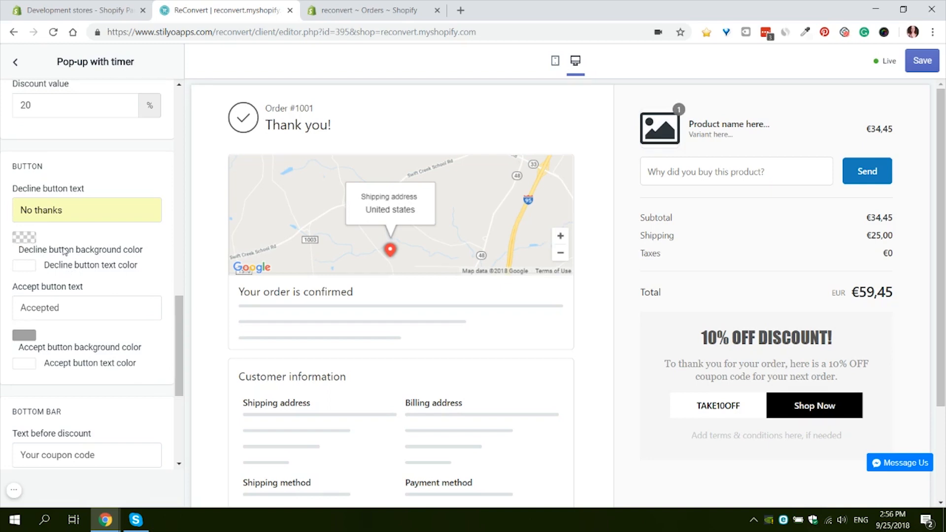
mouse_move(59, 256)
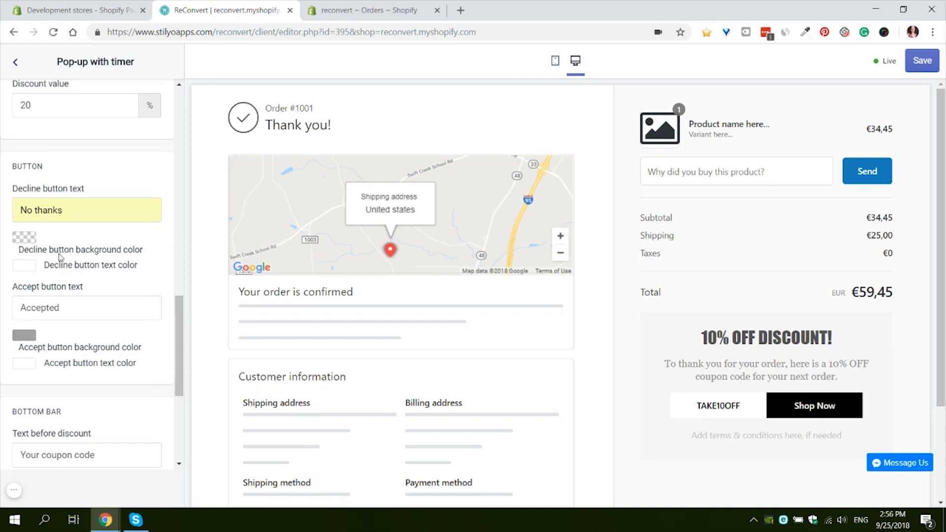
click(24, 265)
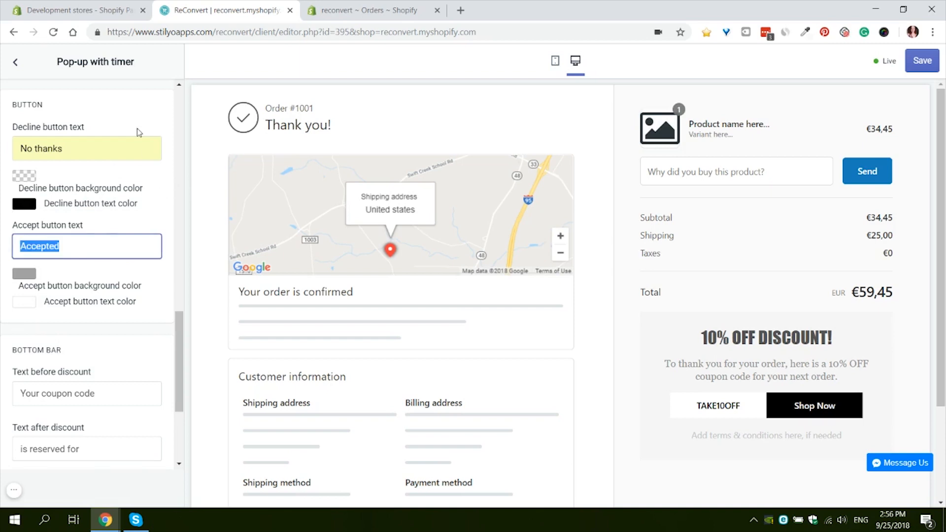
text(Shop now)
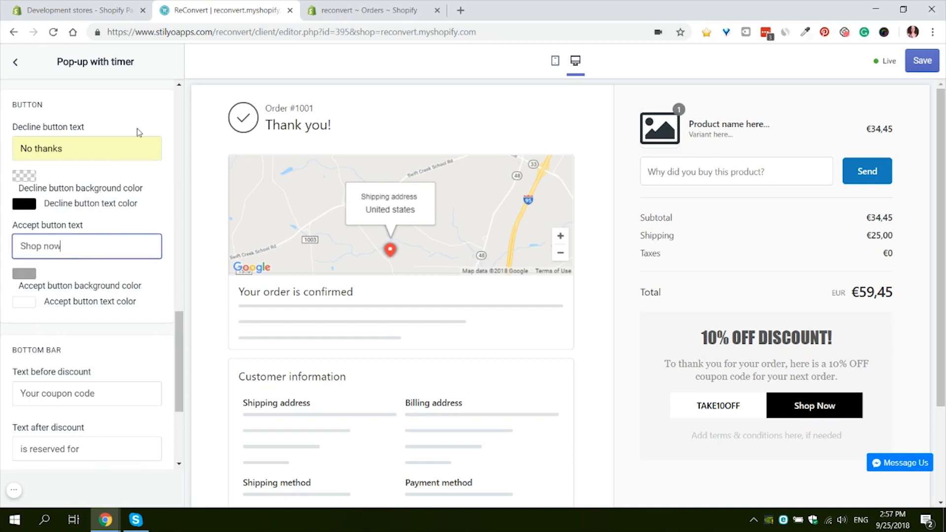
click(23, 274)
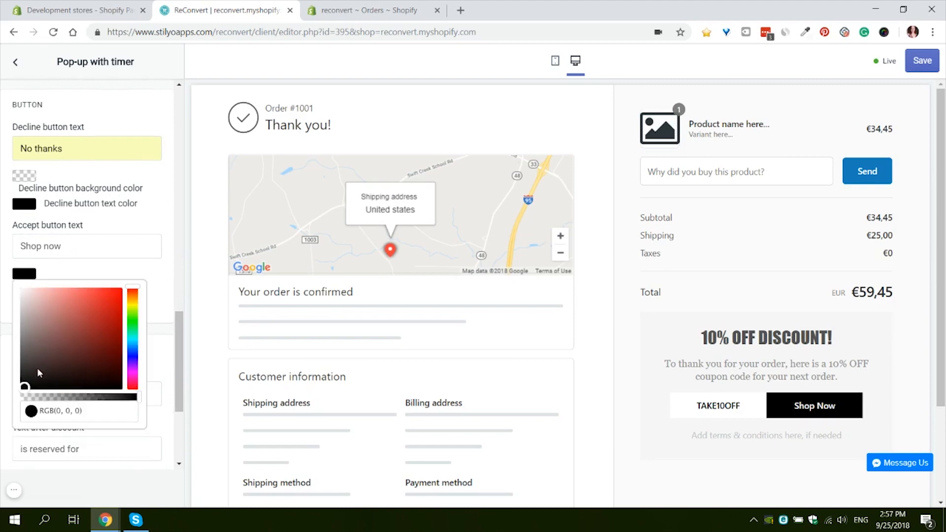
click(86, 246)
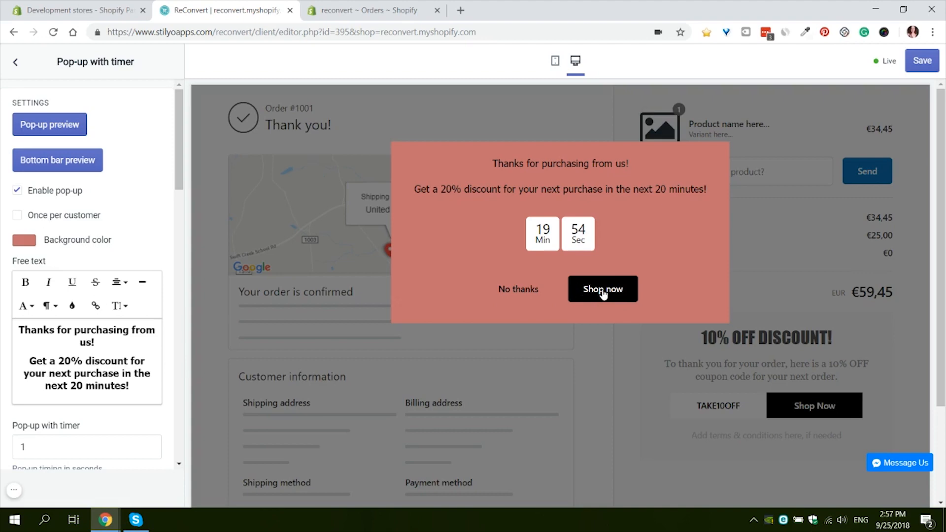
mouse_move(514, 301)
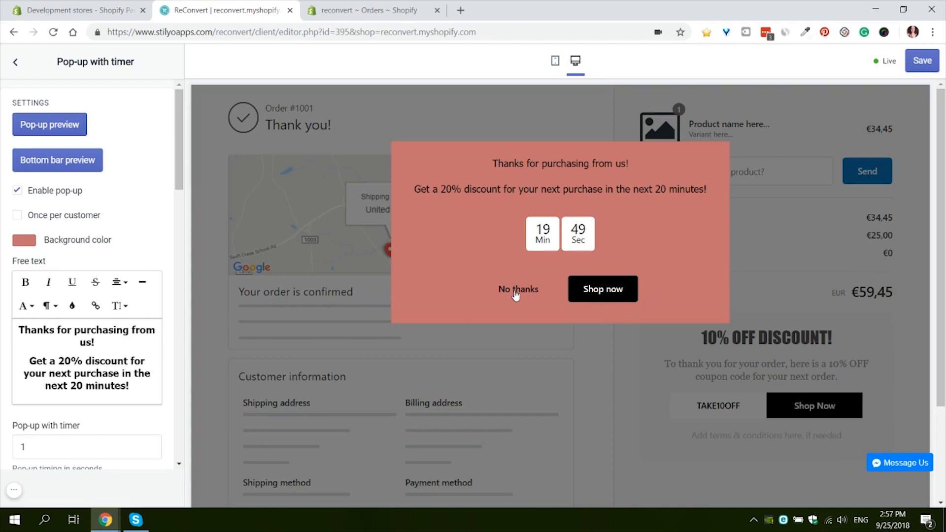
Decline the previewed pop-up to reveal the 19-minute coupon bottom bar
click(518, 289)
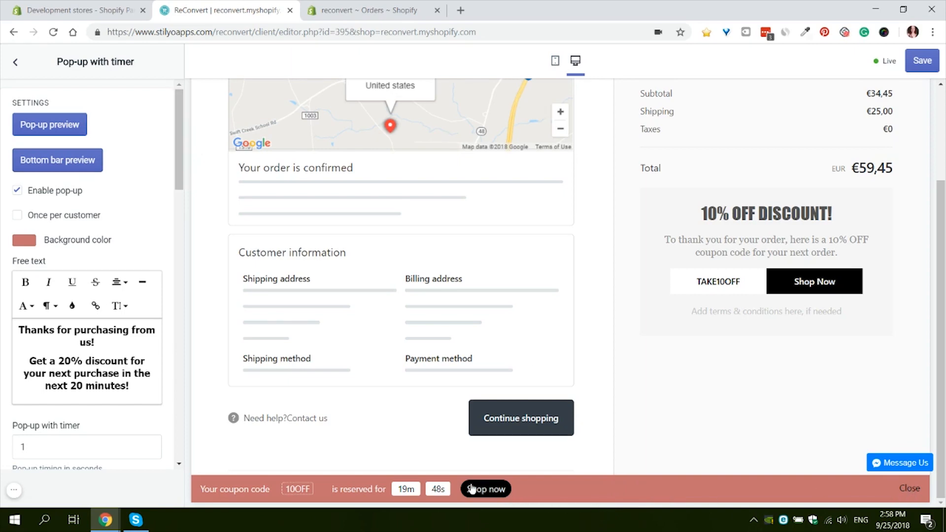
scroll(down, 3)
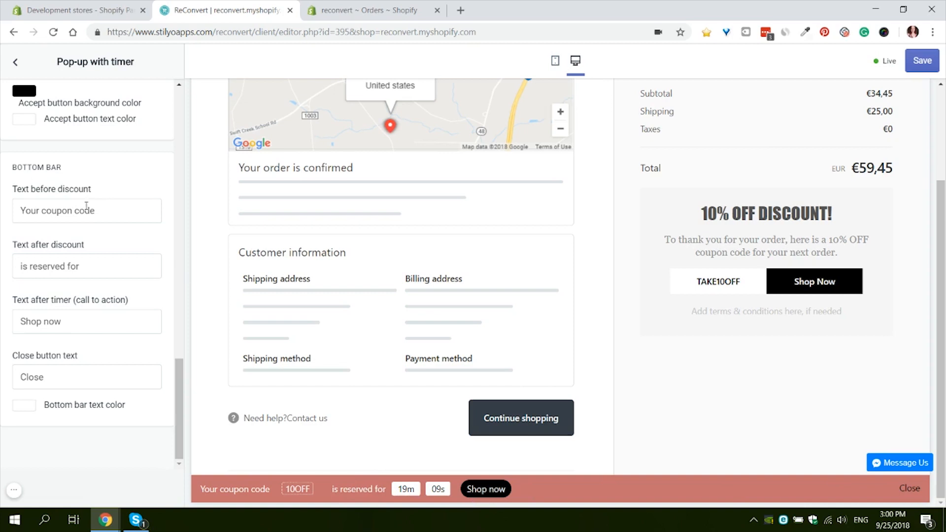
mouse_move(61, 223)
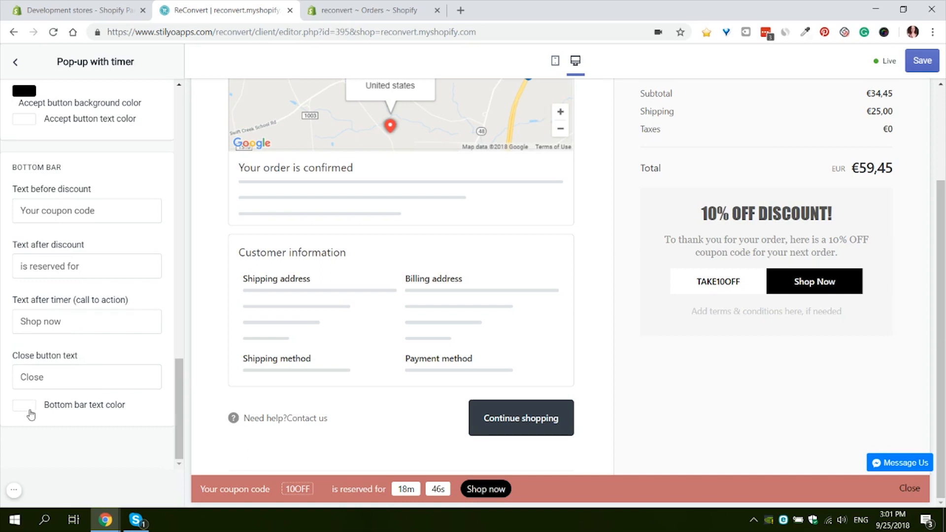
click(22, 405)
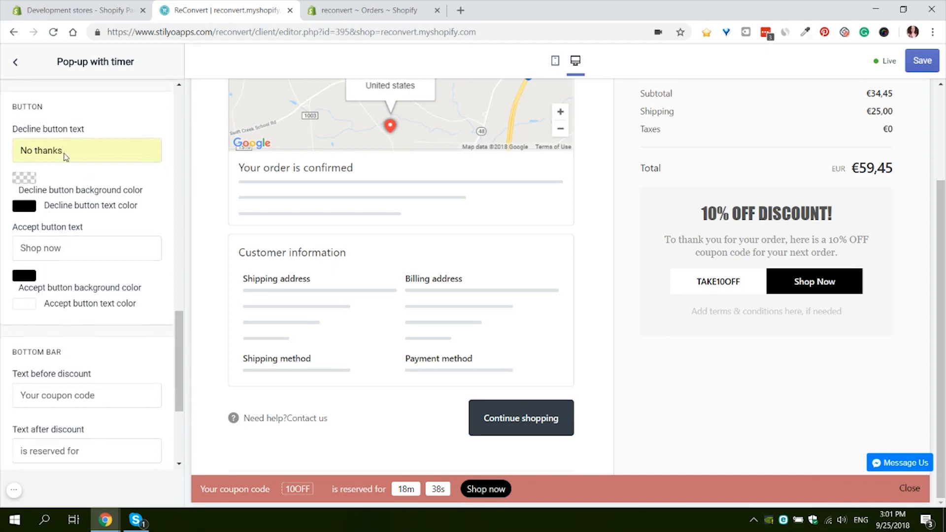
scroll(down, 3)
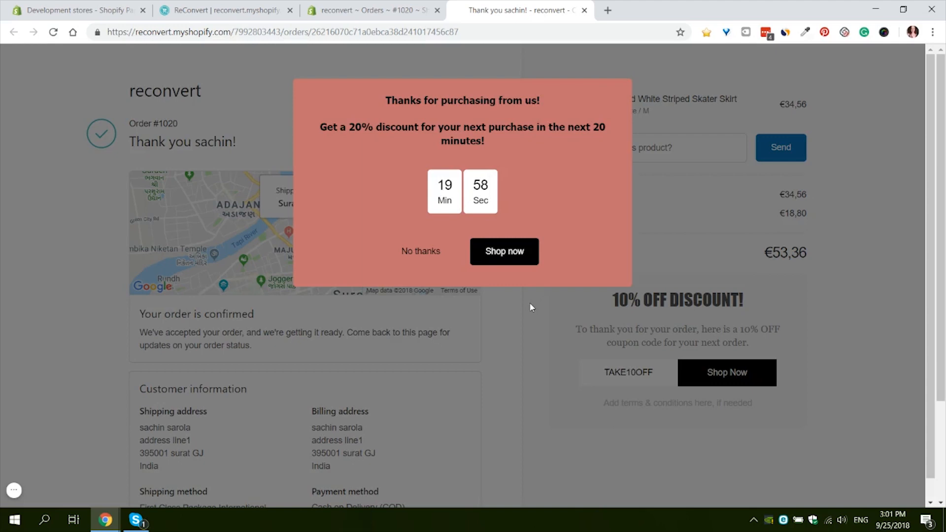
mouse_move(531, 277)
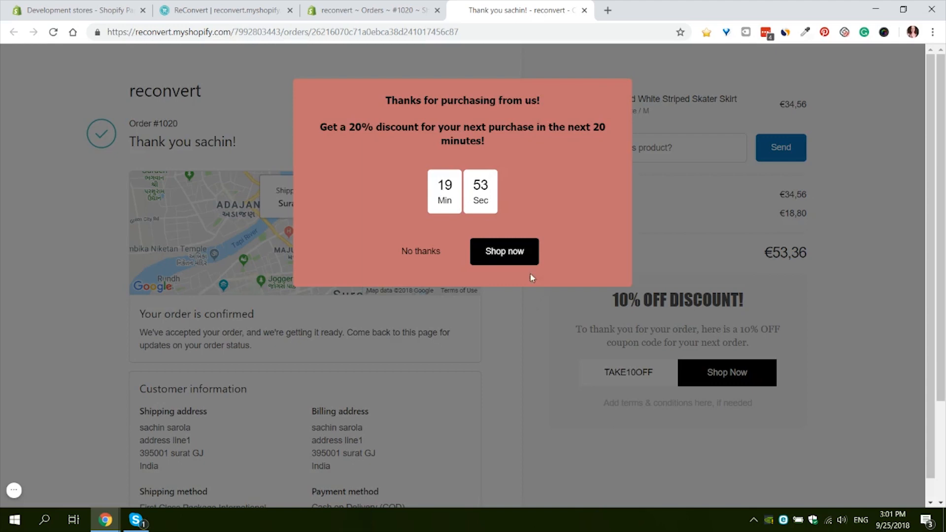
mouse_move(433, 274)
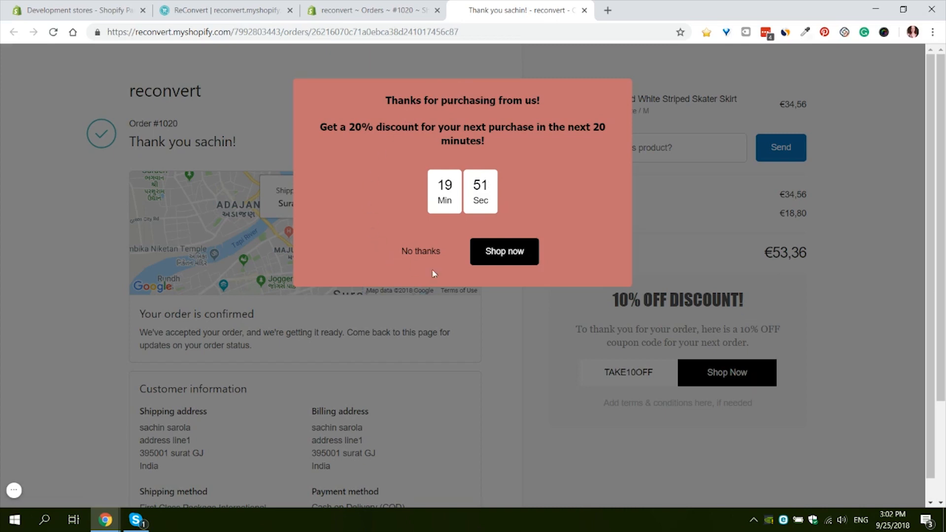
mouse_move(423, 263)
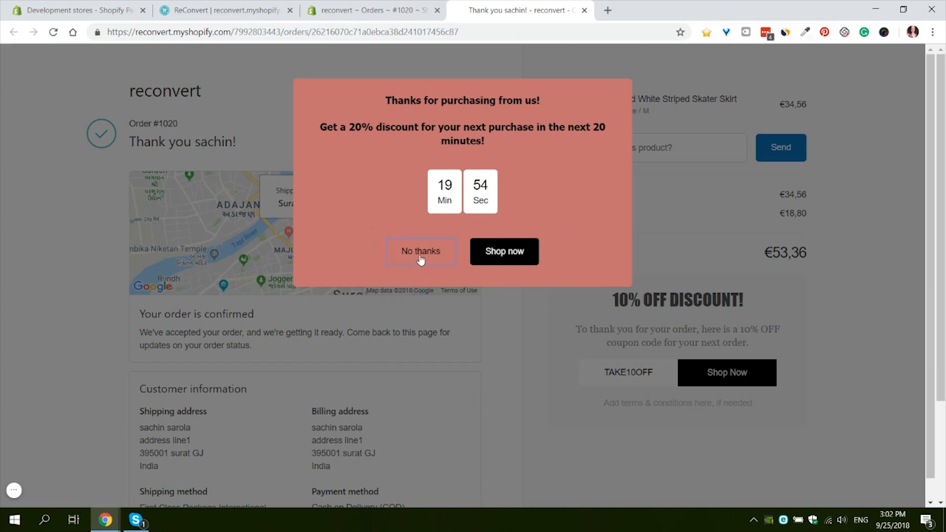
Decline the live pop-up to show the bottom bar with the coupon reserved 19 minutes
click(421, 252)
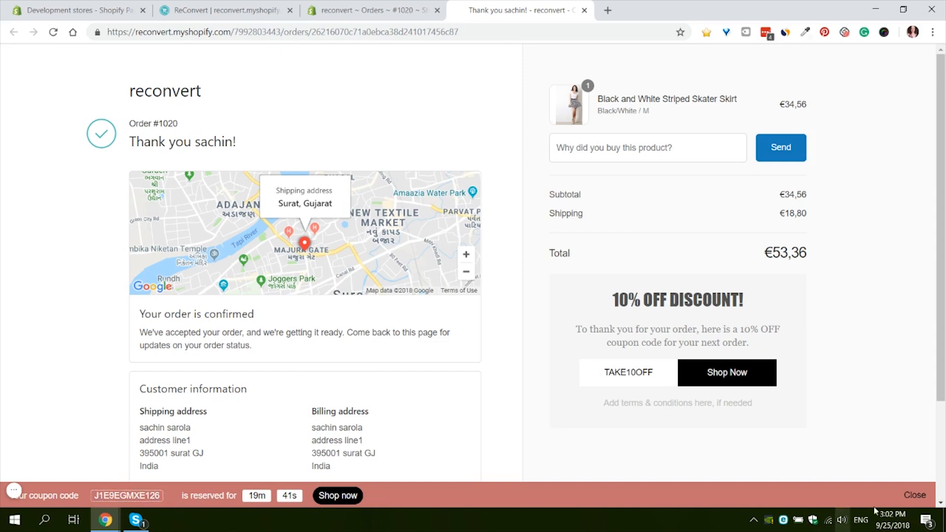
mouse_move(447, 454)
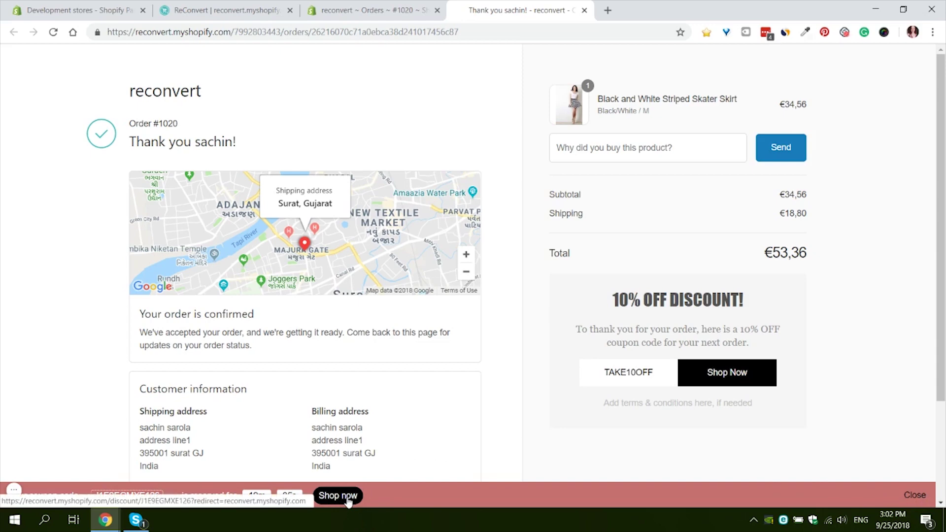
Shop via the bottom bar offer, add the Heart-Shaped Enamel Charm Ring Set, and check out
click(338, 495)
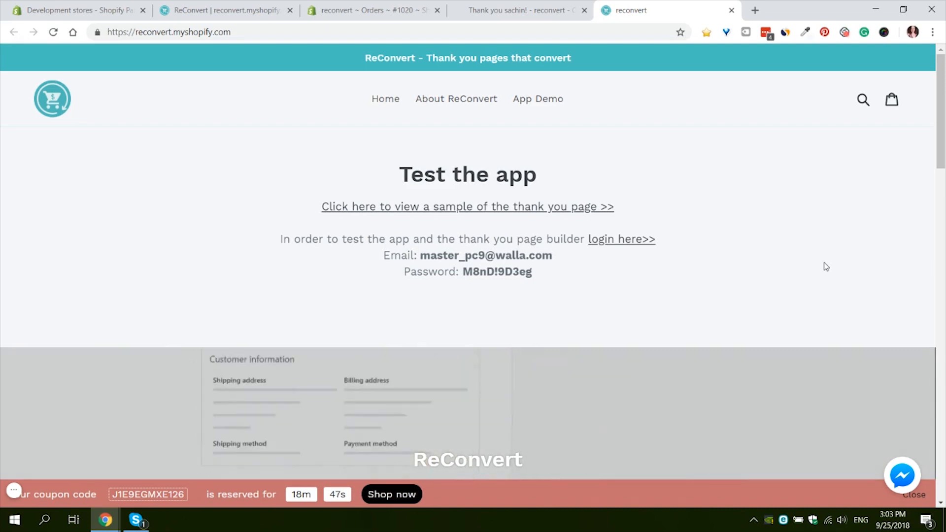
mouse_move(508, 507)
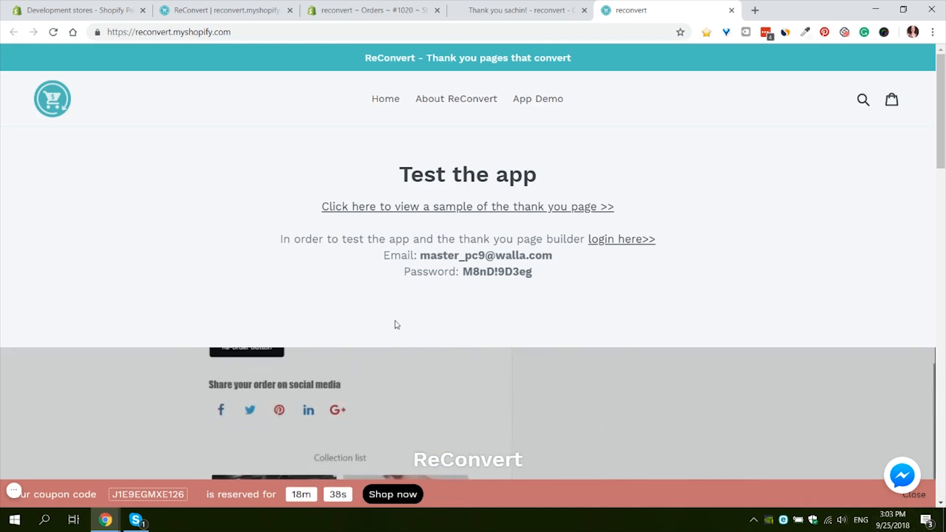
mouse_move(387, 295)
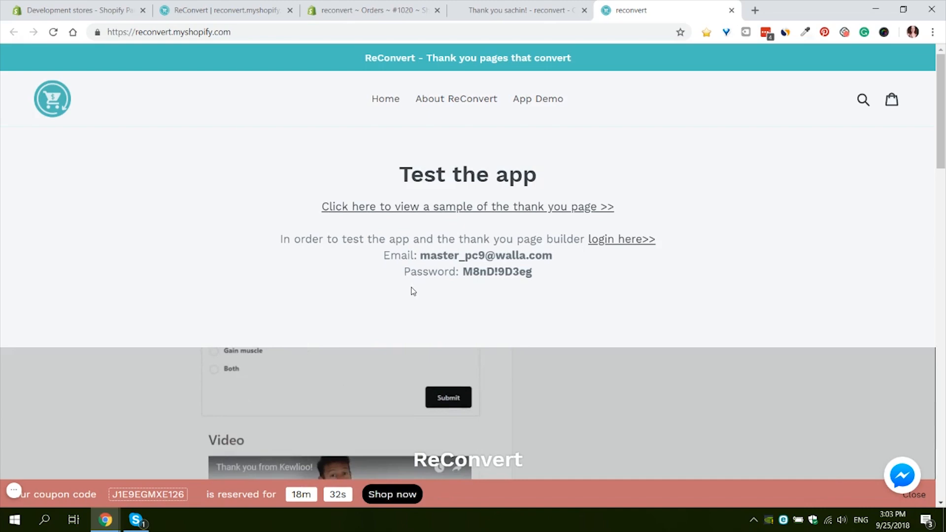
scroll(down, 3)
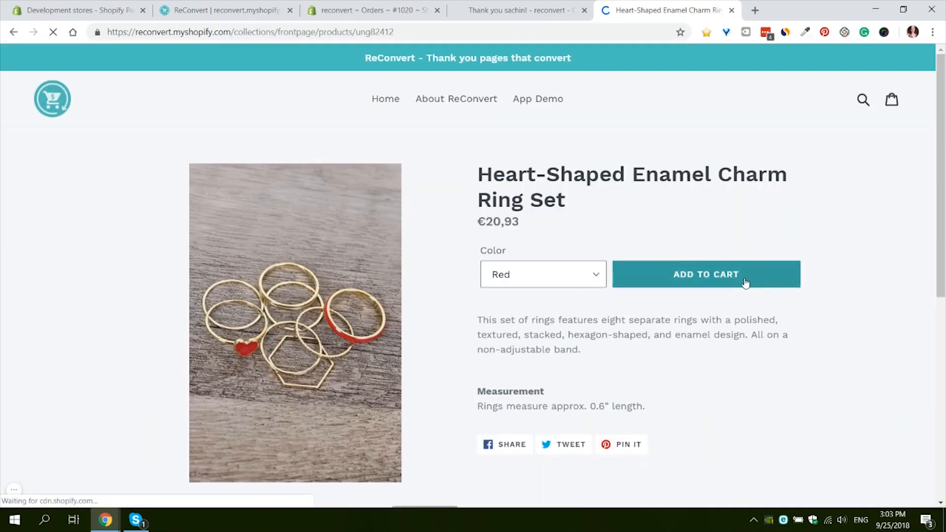
click(706, 273)
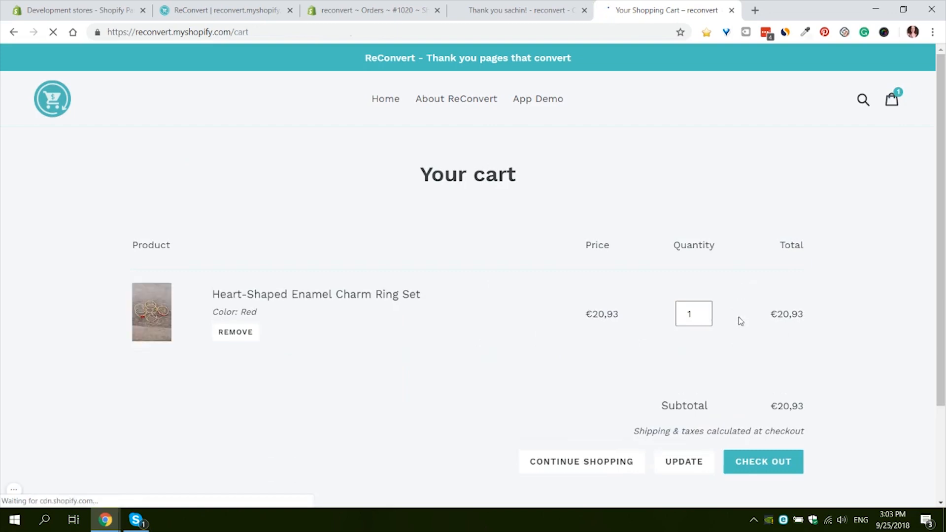
click(764, 462)
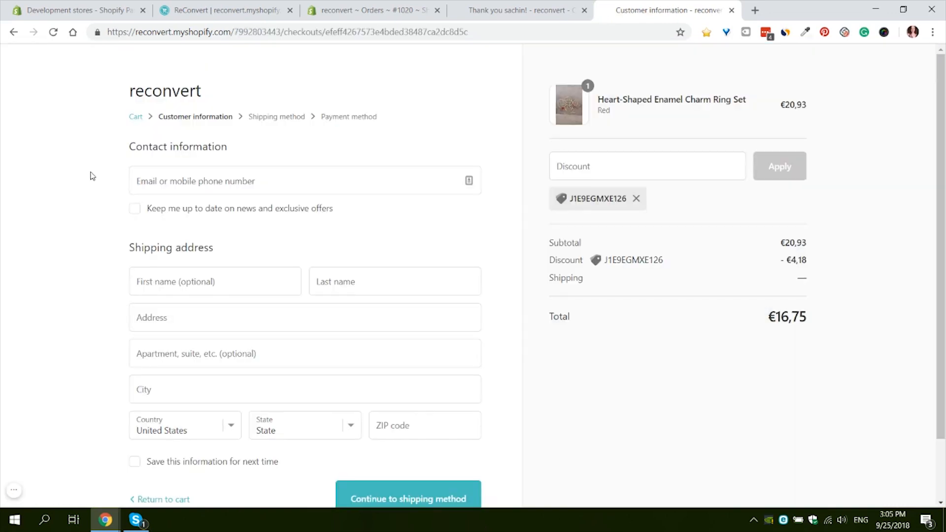
mouse_move(563, 214)
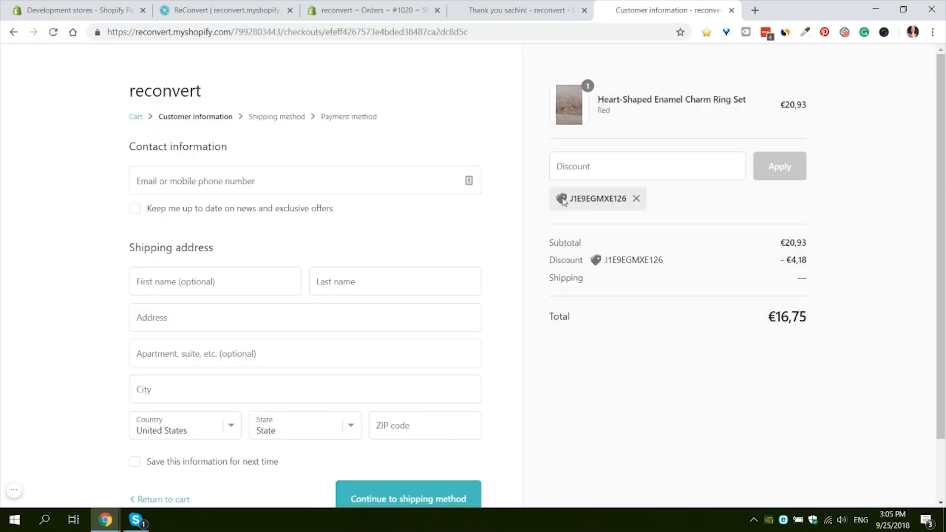
Inspect applied coupon J1E9EGMXE126 bringing the total to €16,75, then return to ReConvert
double_click(593, 199)
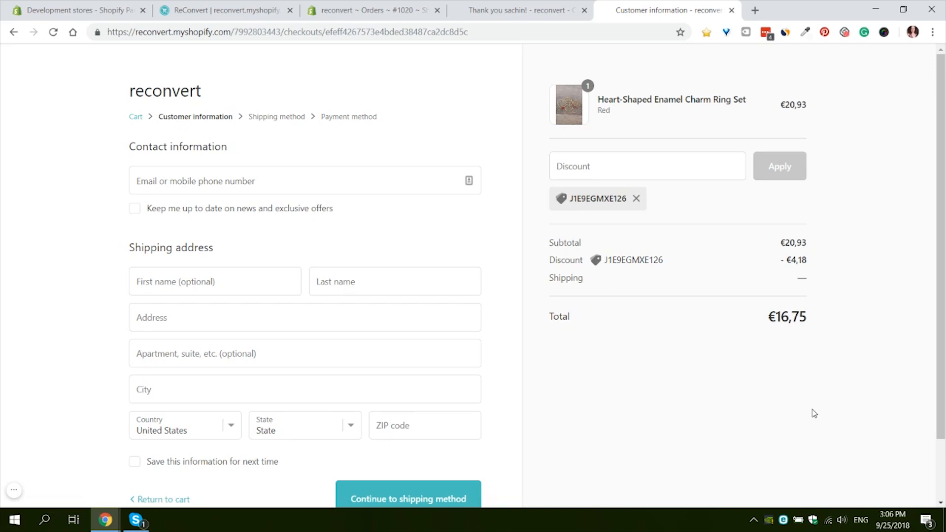
click(228, 10)
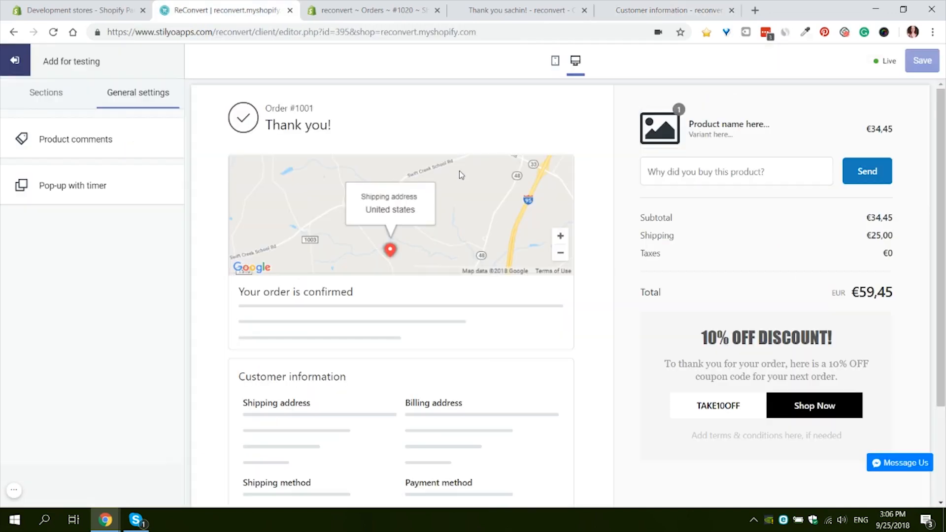